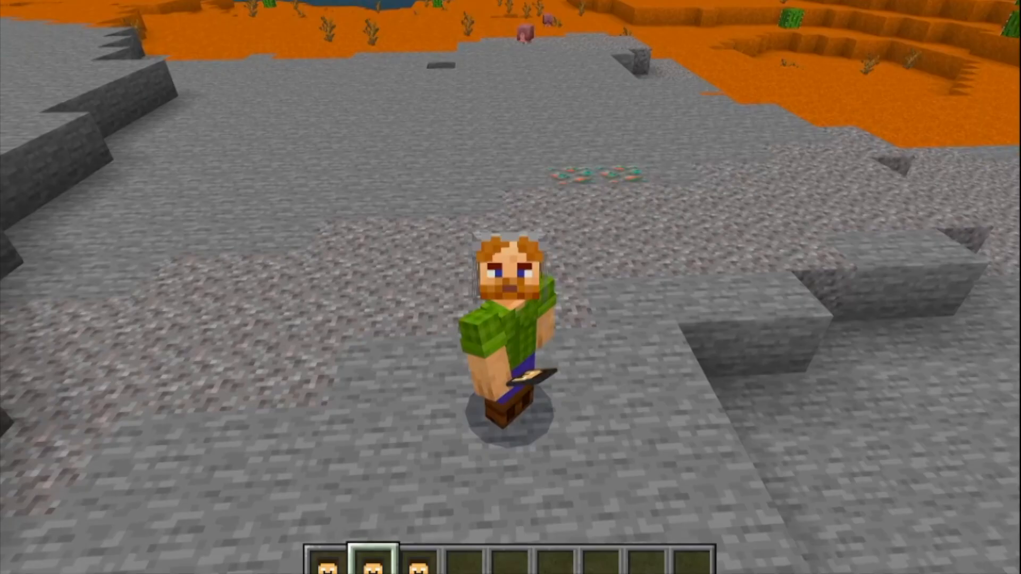
{"action": "mouse_move", "coordinate": [511, 287]}
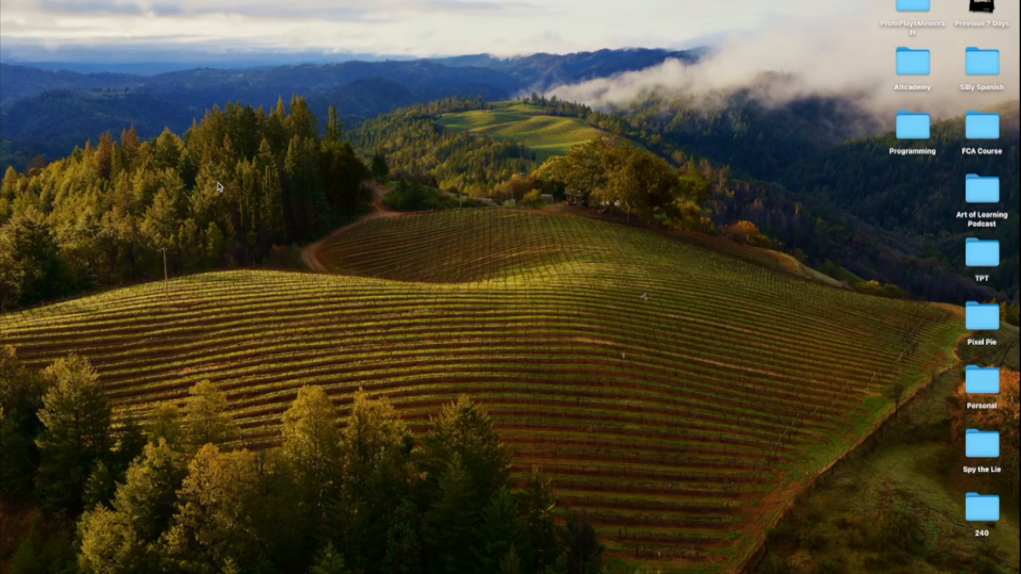
- Search Spotlight for 'blockbench' and launch the app from the results
{"action": "type", "text": "blockbench"}
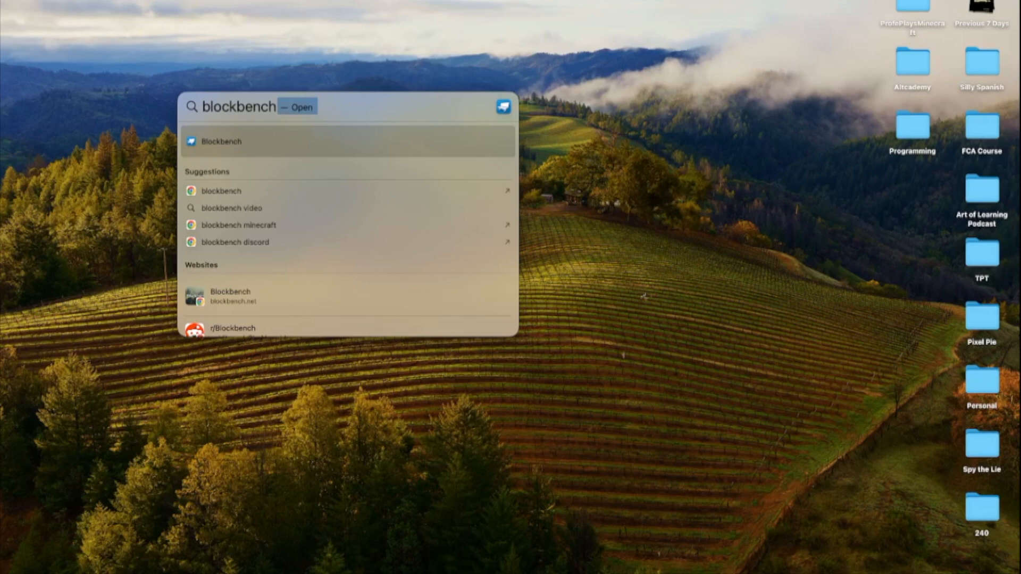
{"action": "mouse_move", "coordinate": [216, 141]}
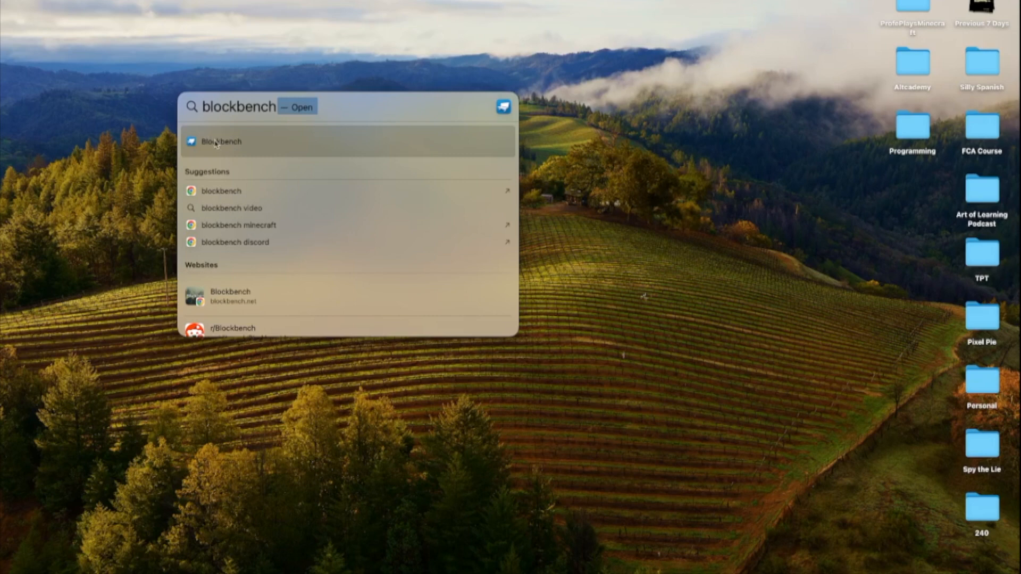
{"action": "left_click", "coordinate": [219, 142]}
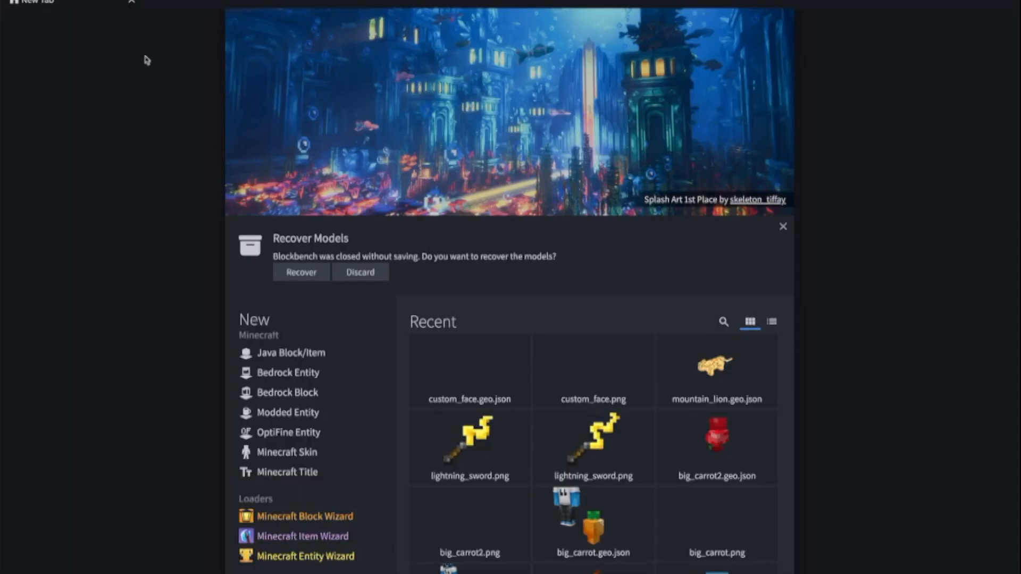
{"action": "left_click", "coordinate": [137, 25]}
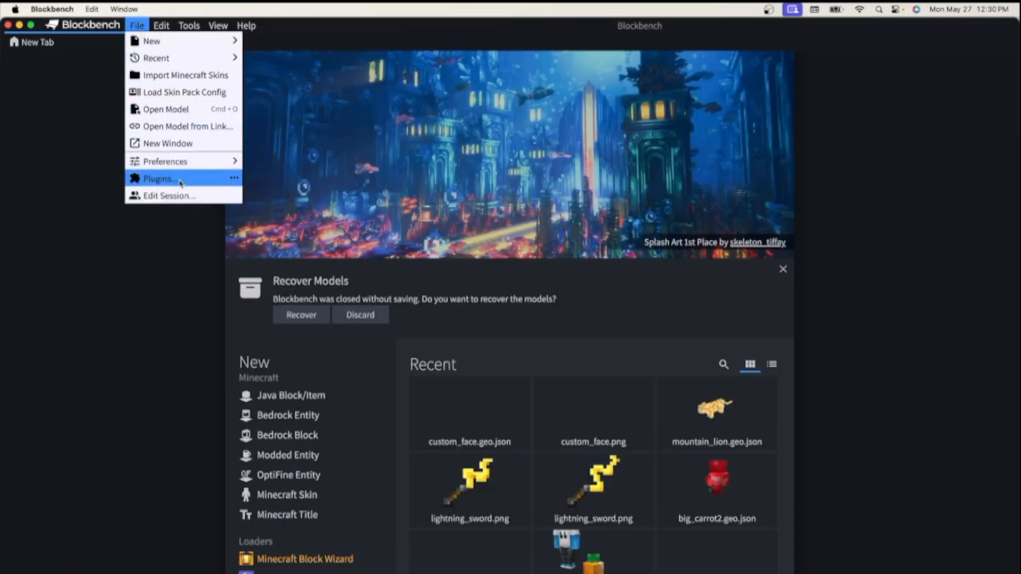
{"action": "left_click", "coordinate": [157, 178]}
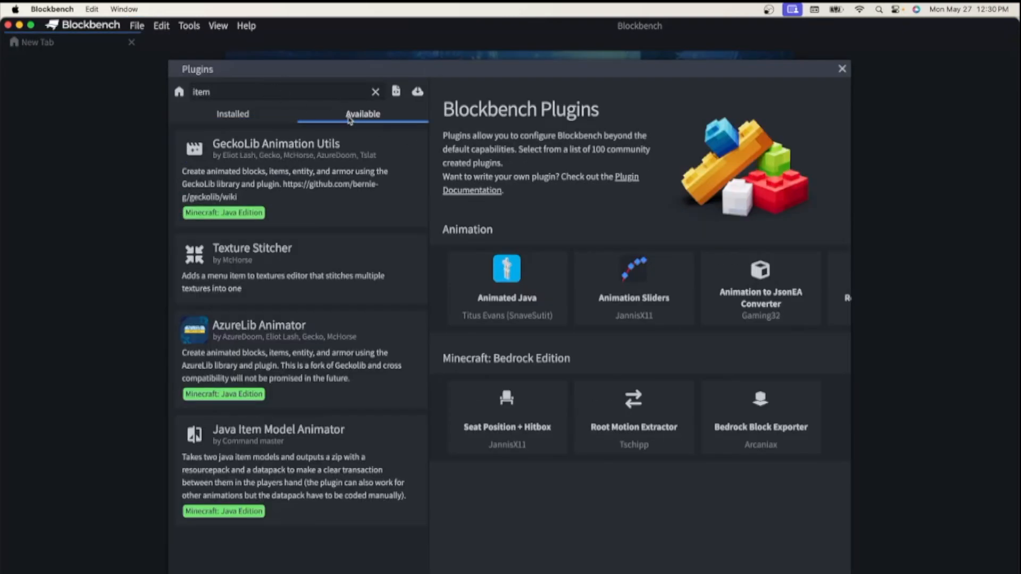
{"action": "left_click", "coordinate": [233, 114]}
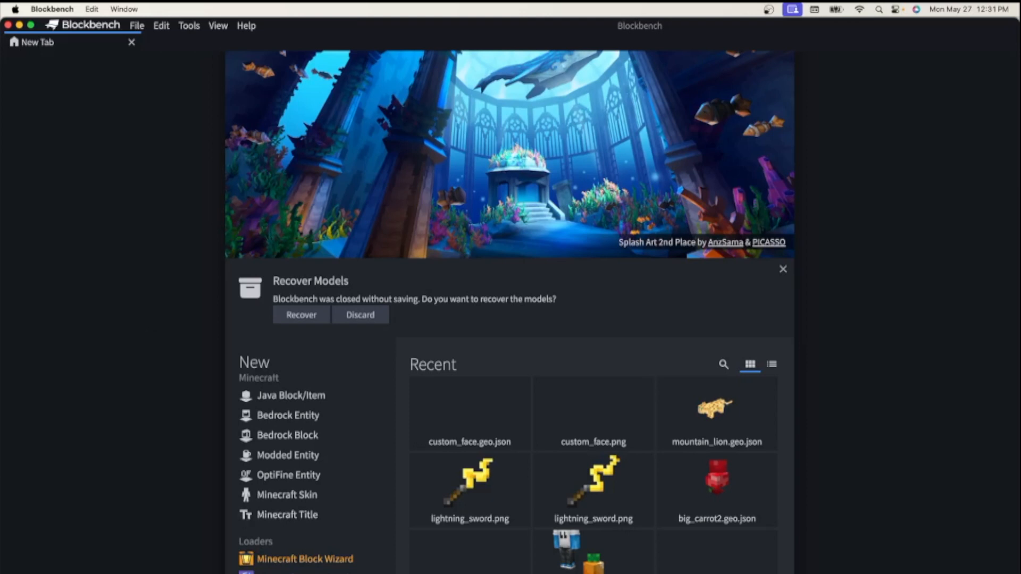
- Start the Minecraft Item Wizard with the Helmet preset and advance to naming
{"action": "left_click", "coordinate": [302, 463]}
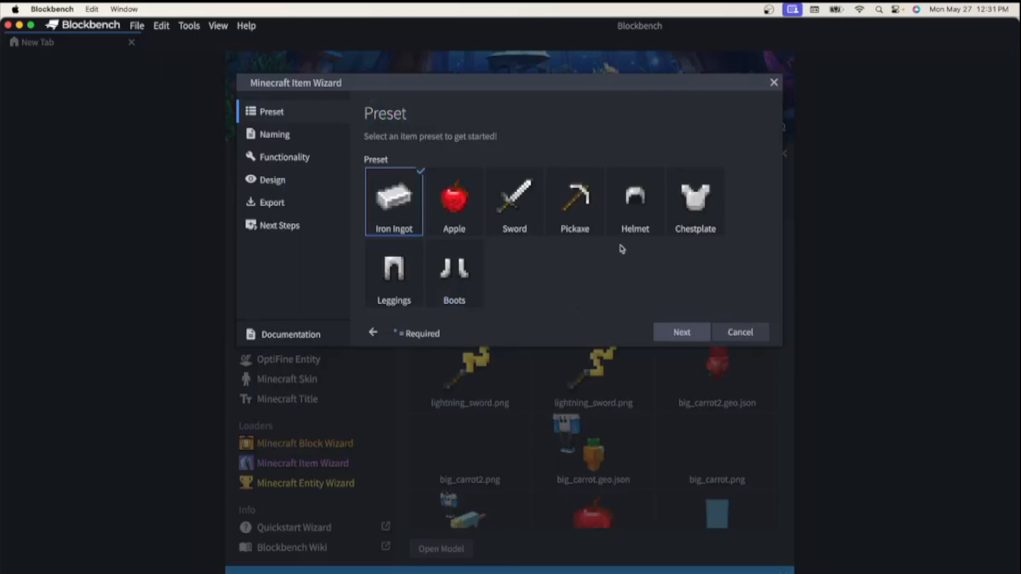
{"action": "left_click", "coordinate": [634, 202]}
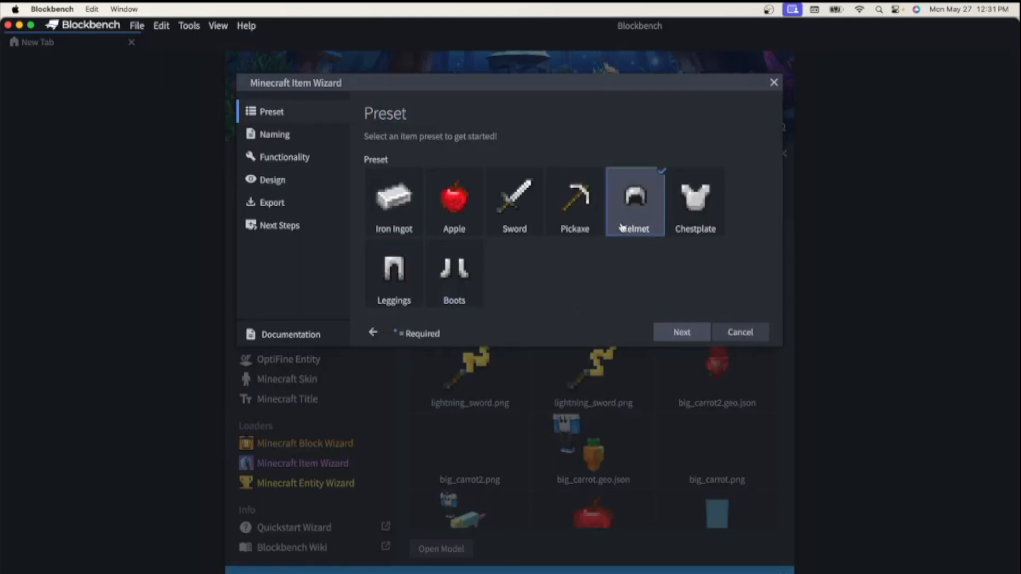
{"action": "left_click", "coordinate": [681, 332]}
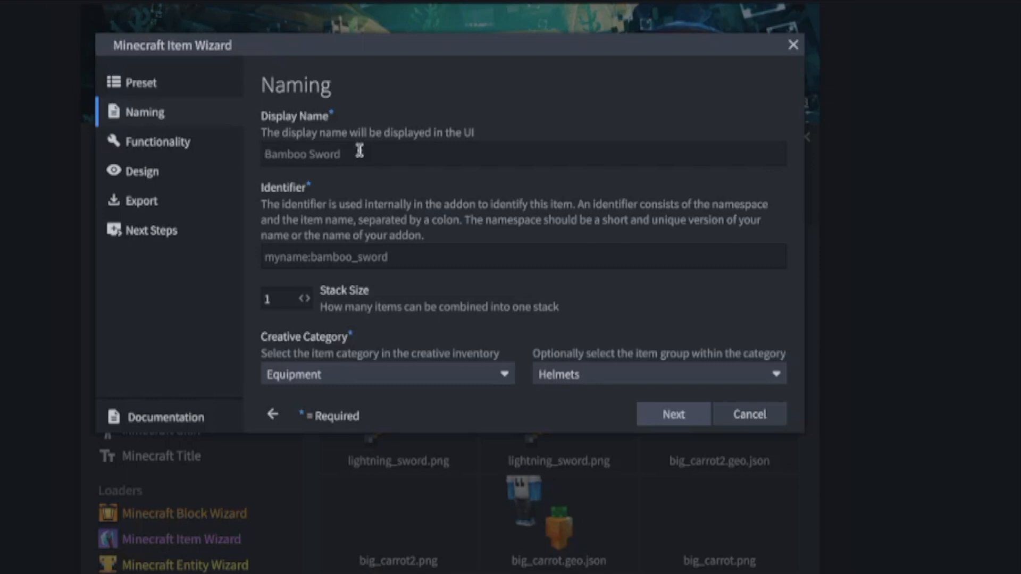
- Enter 'Herobrine Mask' as the item's display name
{"action": "type", "text": "herob"}
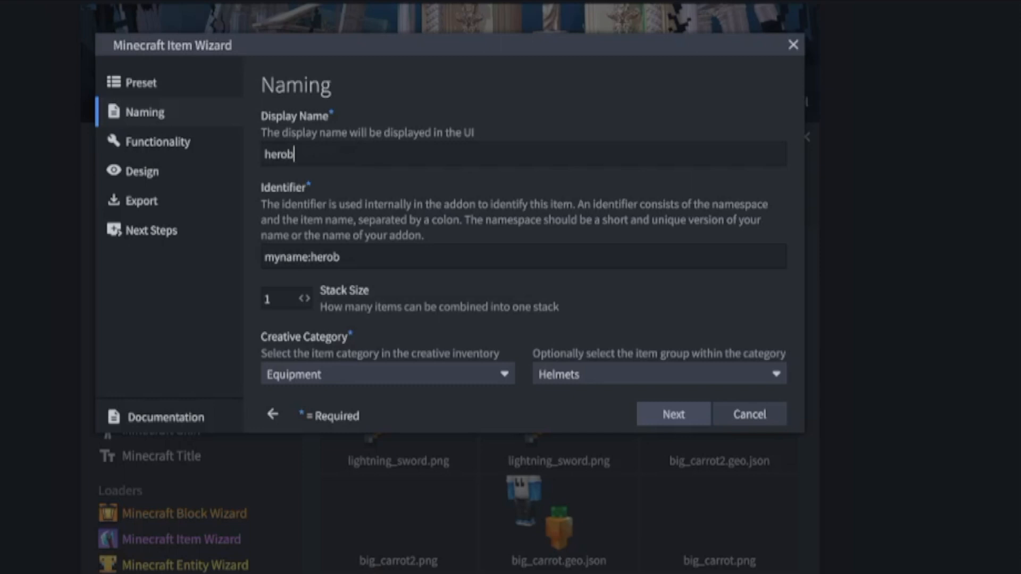
{"action": "type", "text": "rine mask"}
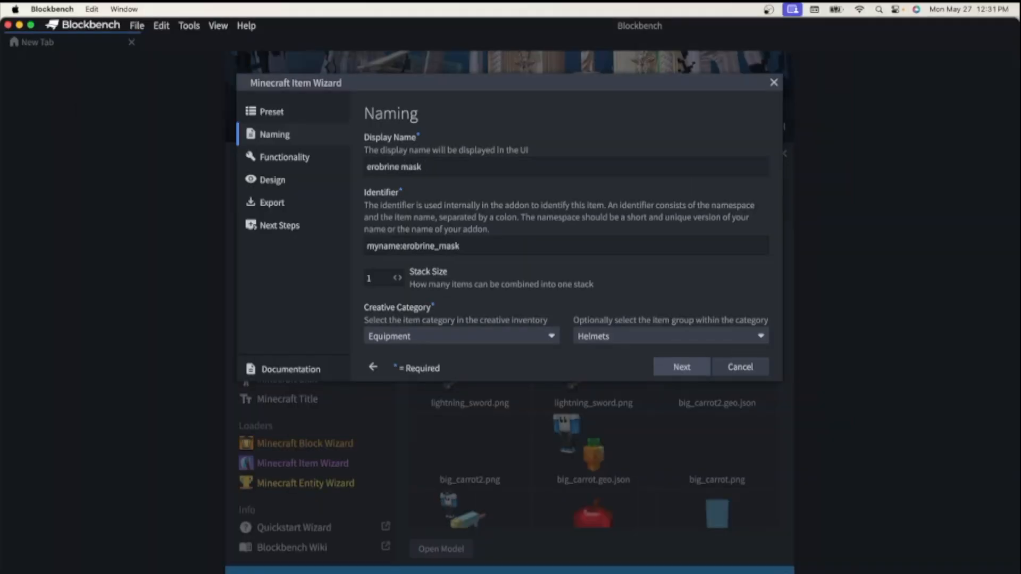
{"action": "type", "text": "Herobrine Mask"}
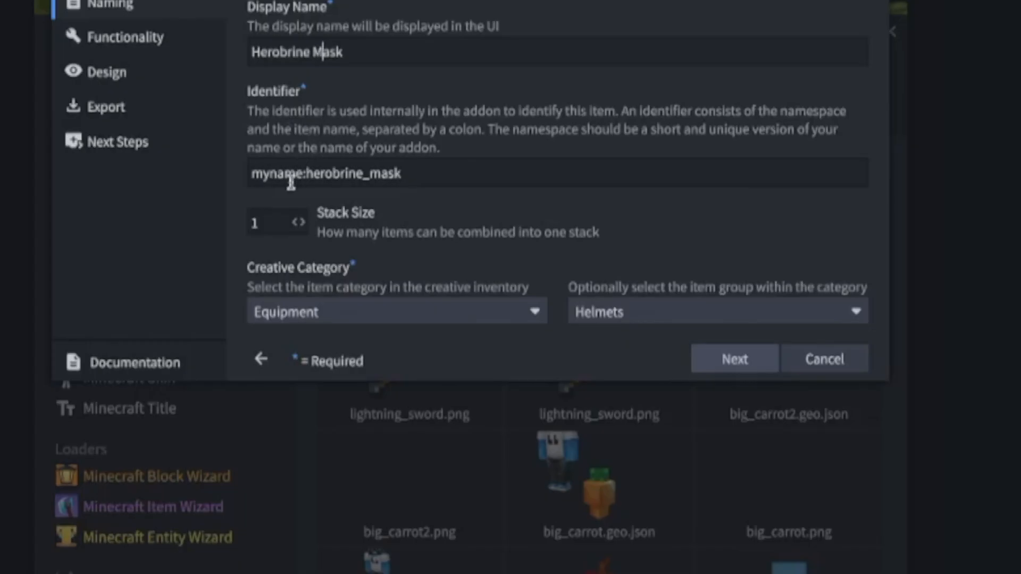
- Replace the identifier namespace 'myname' with 'profe' for profe:herobrine_mask
{"action": "double_click", "coordinate": [273, 173]}
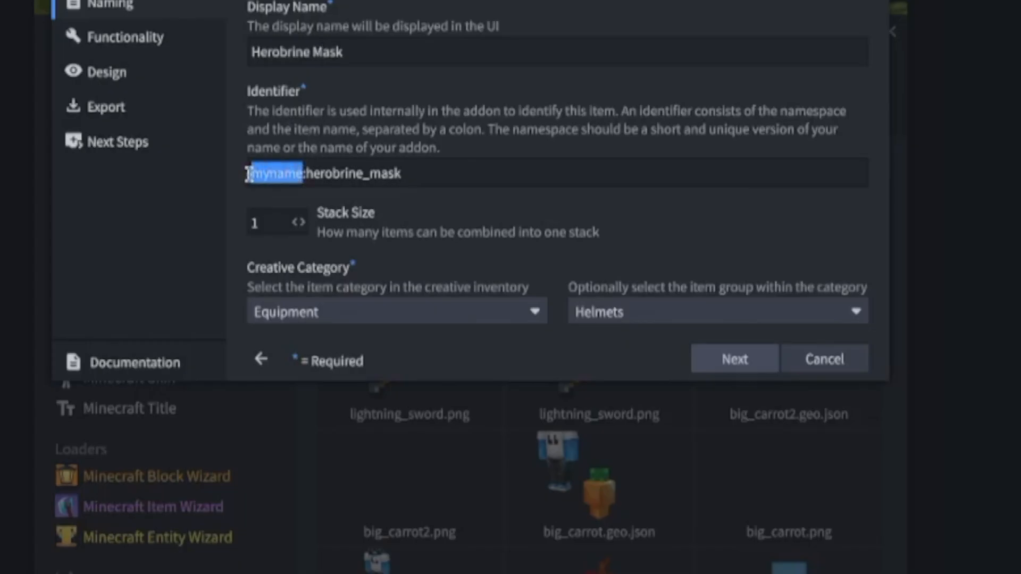
{"action": "type", "text": "profe"}
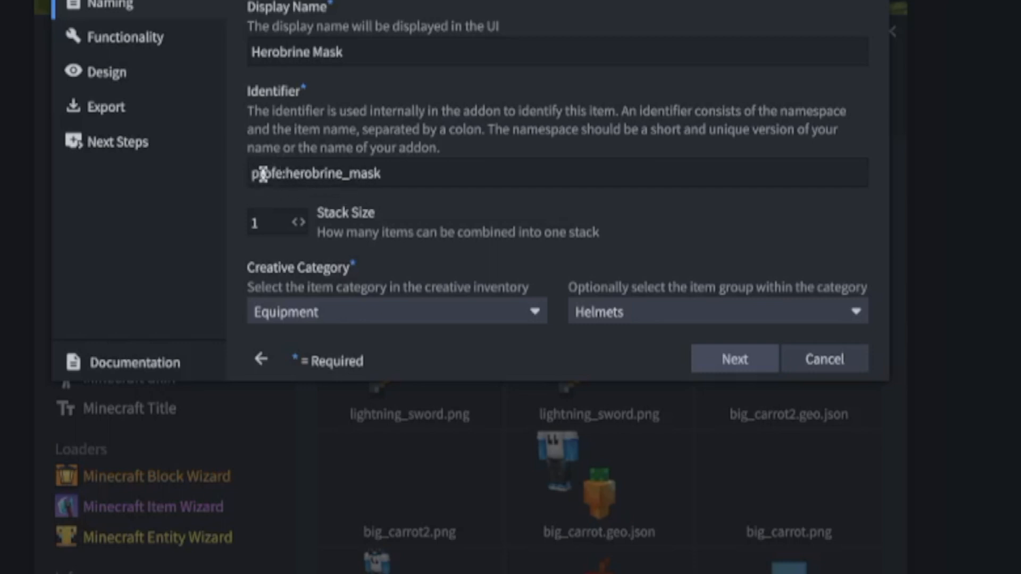
{"action": "double_click", "coordinate": [292, 172]}
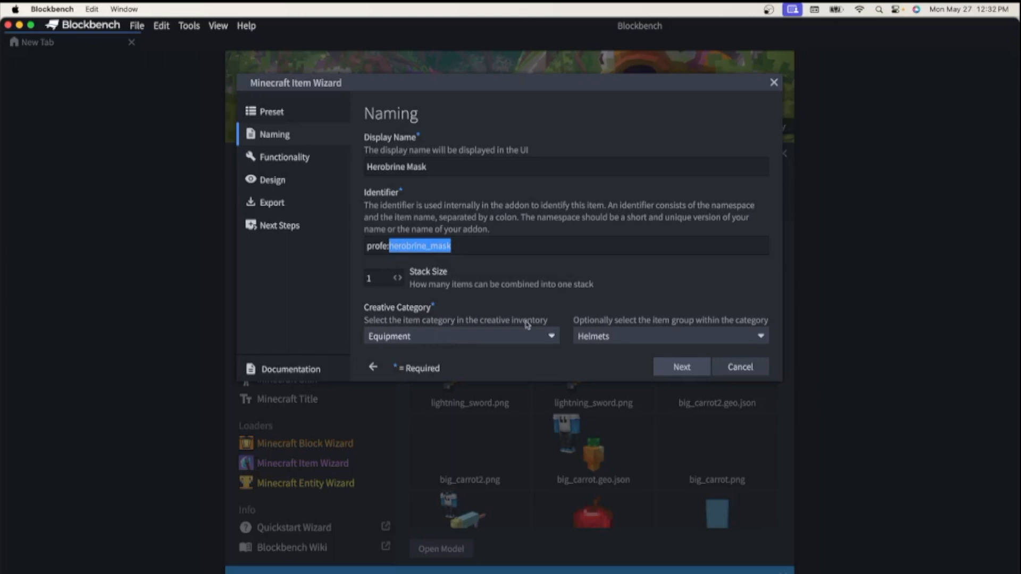
{"action": "mouse_move", "coordinate": [593, 338]}
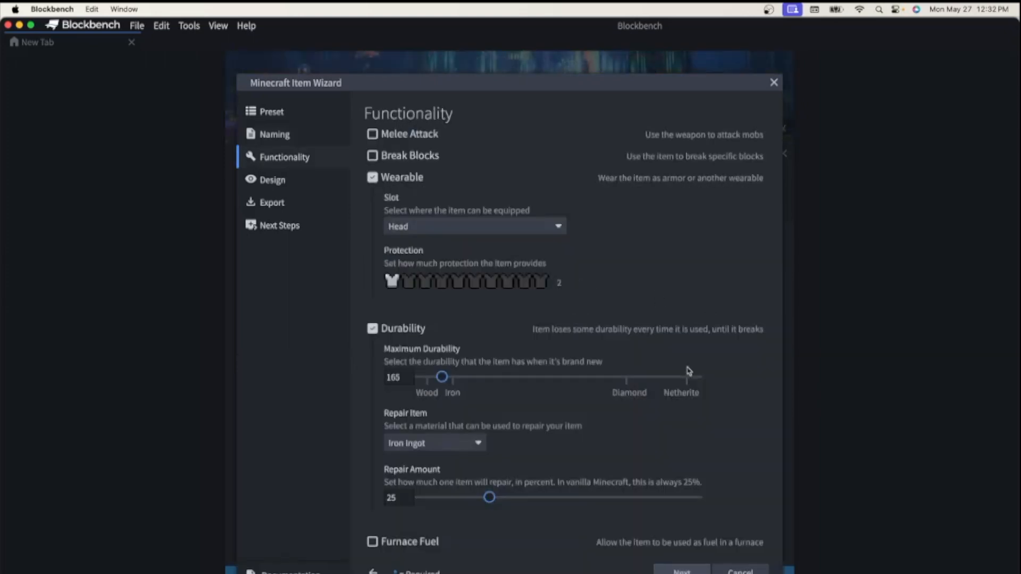
{"action": "mouse_move", "coordinate": [402, 206]}
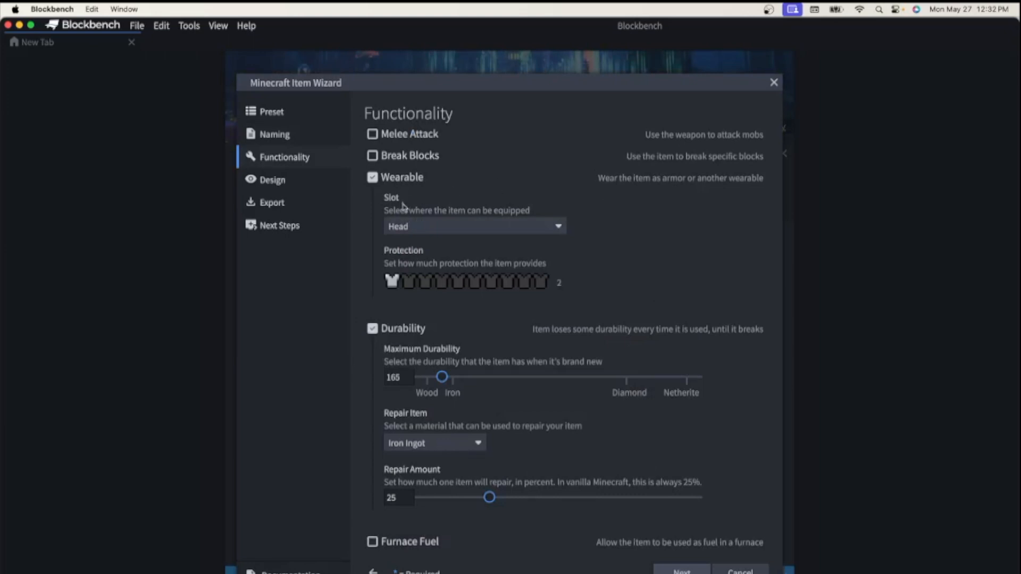
{"action": "mouse_move", "coordinate": [431, 327]}
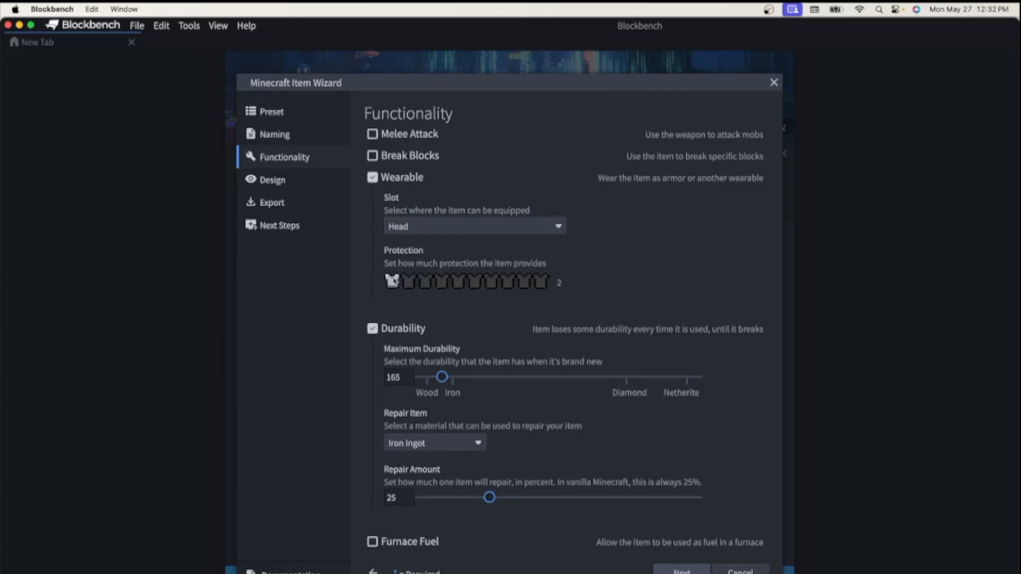
{"action": "mouse_move", "coordinate": [440, 375]}
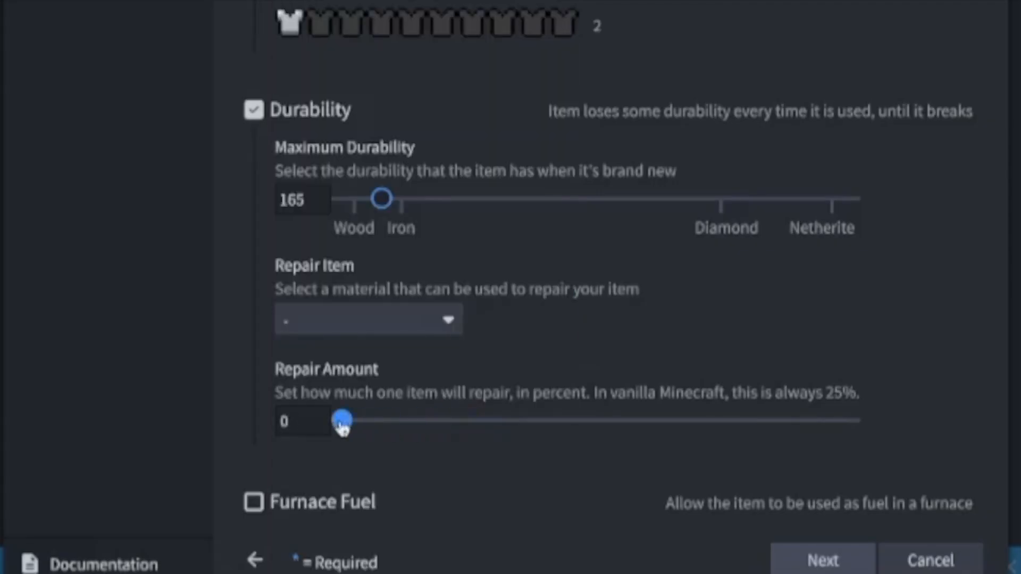
- Set the repair amount to 0 and continue to the Design step
{"action": "left_click", "coordinate": [296, 422]}
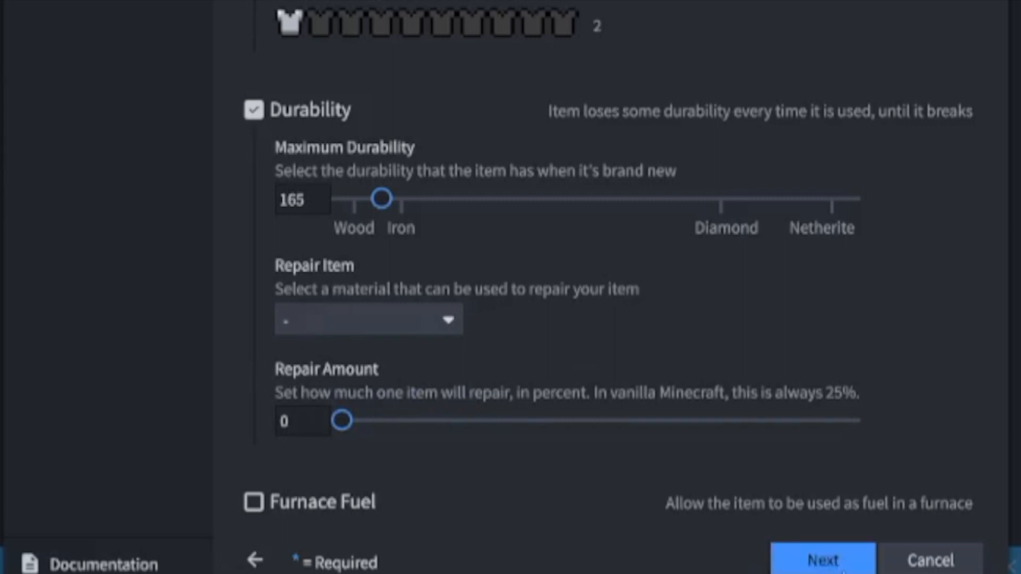
{"action": "left_click", "coordinate": [822, 558]}
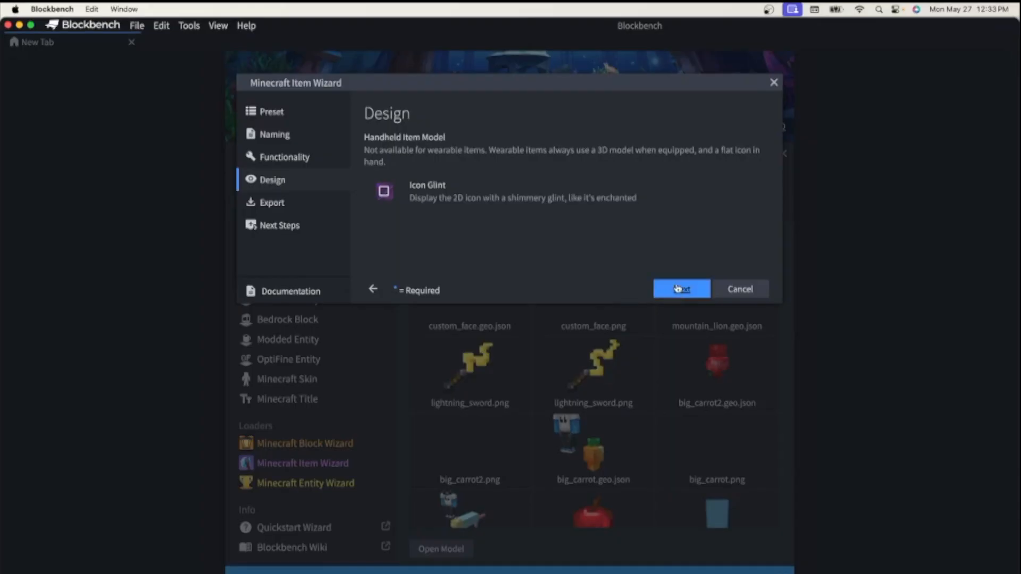
- Export the packs as 'Custom Mask 2' by author Profe into the game's folders
{"action": "left_click", "coordinate": [680, 289]}
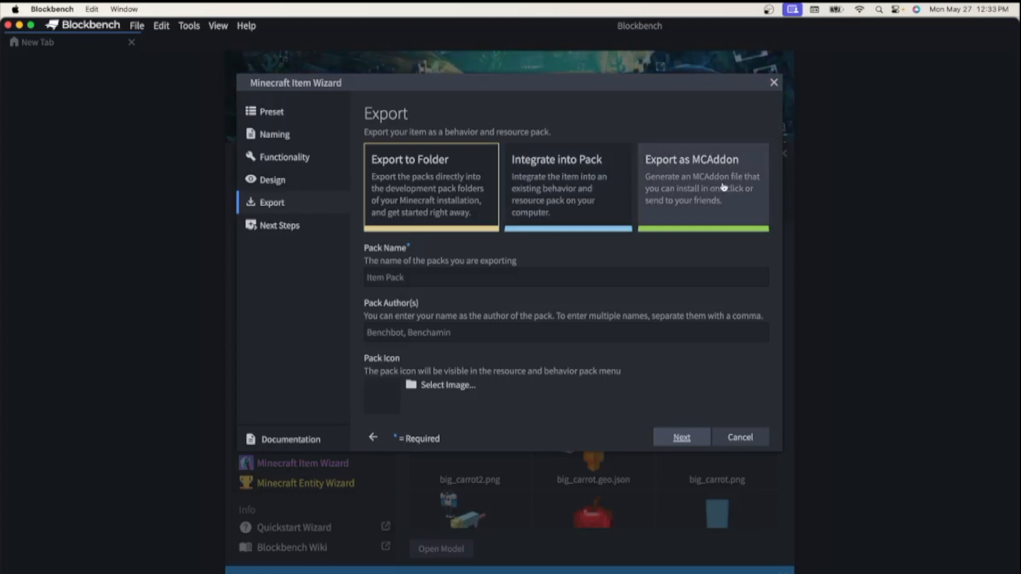
{"action": "mouse_move", "coordinate": [687, 182]}
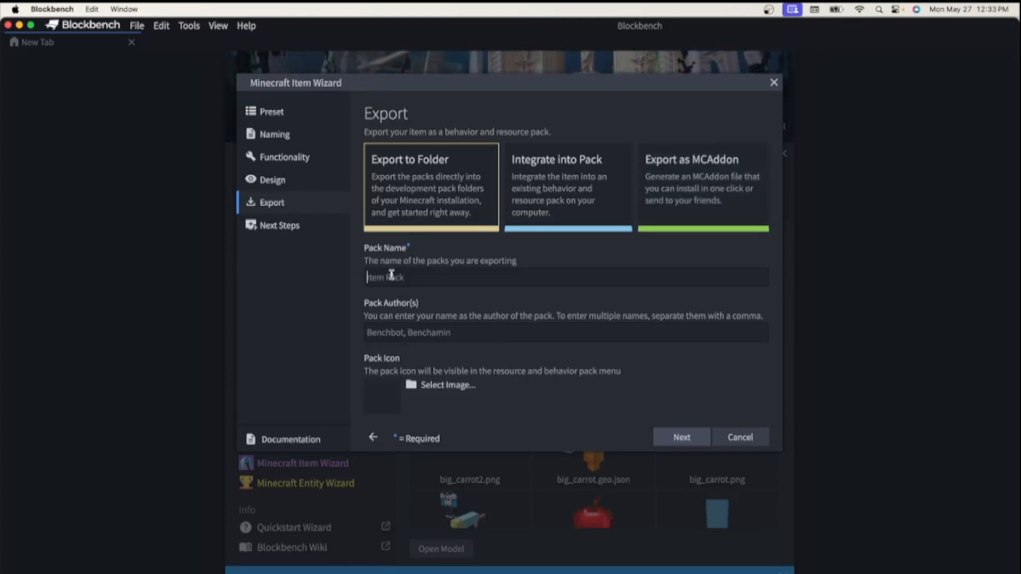
{"action": "type", "text": "Custom Mar"}
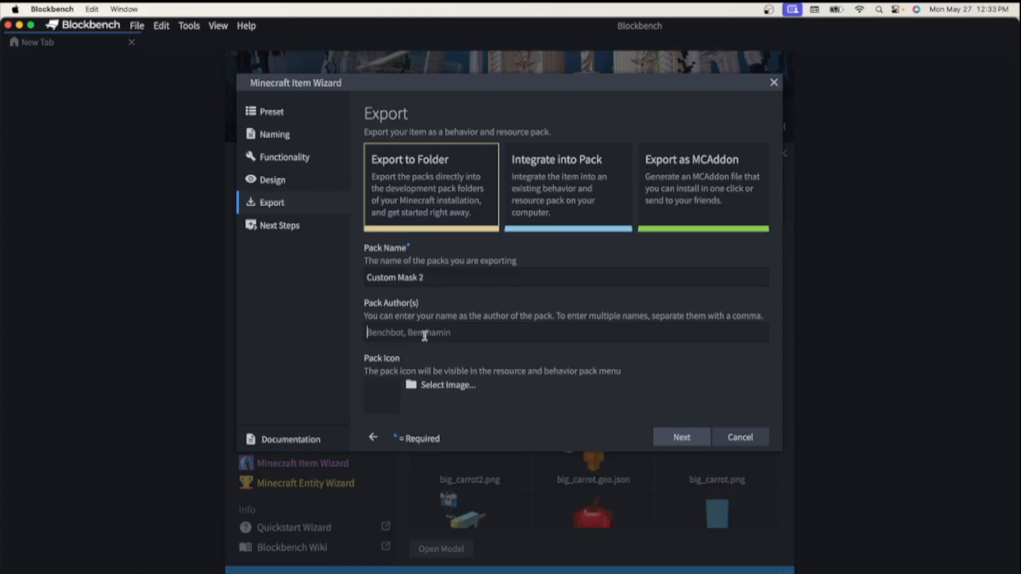
{"action": "type", "text": "Profe"}
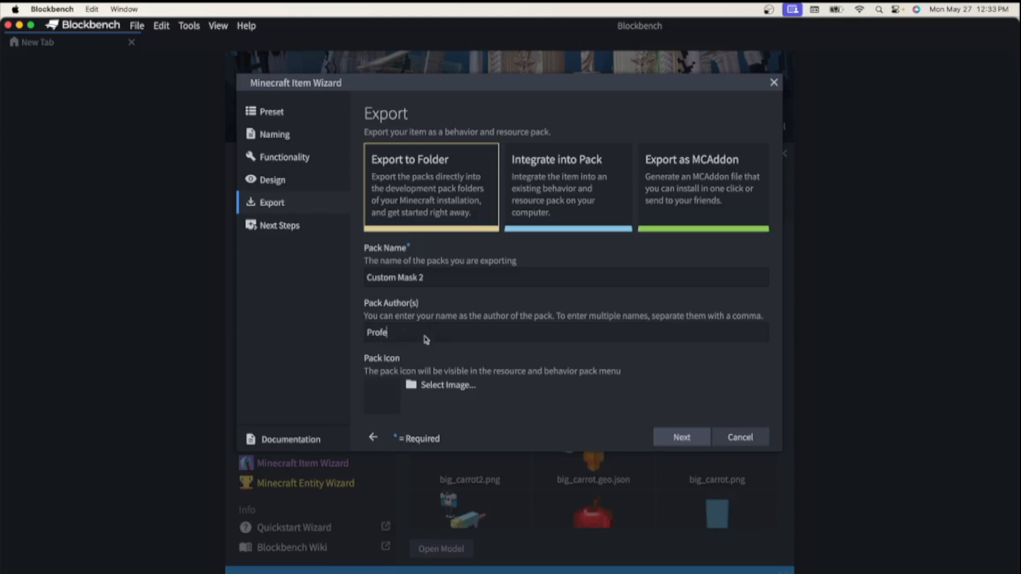
{"action": "left_click", "coordinate": [680, 437]}
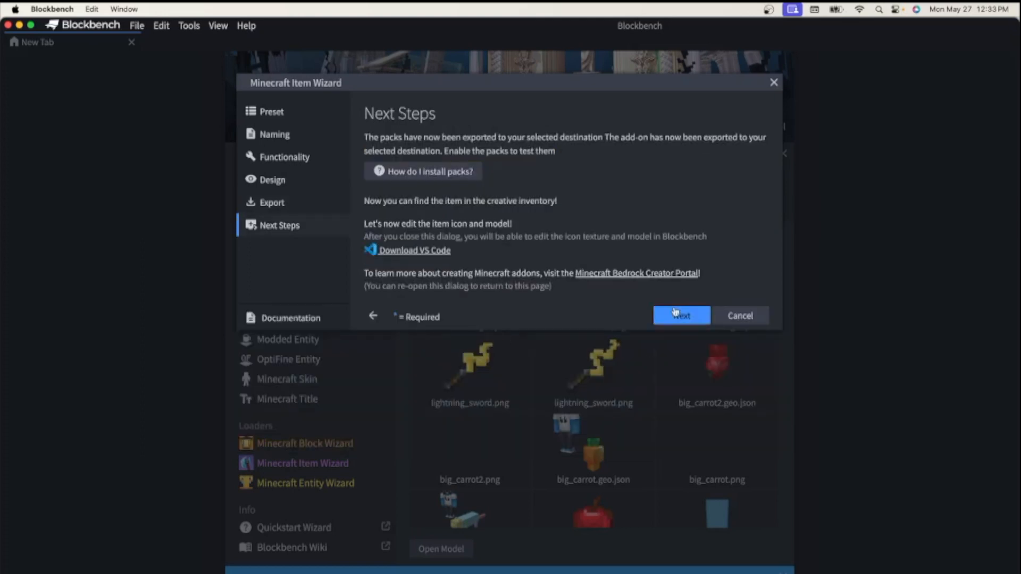
{"action": "left_click", "coordinate": [681, 316]}
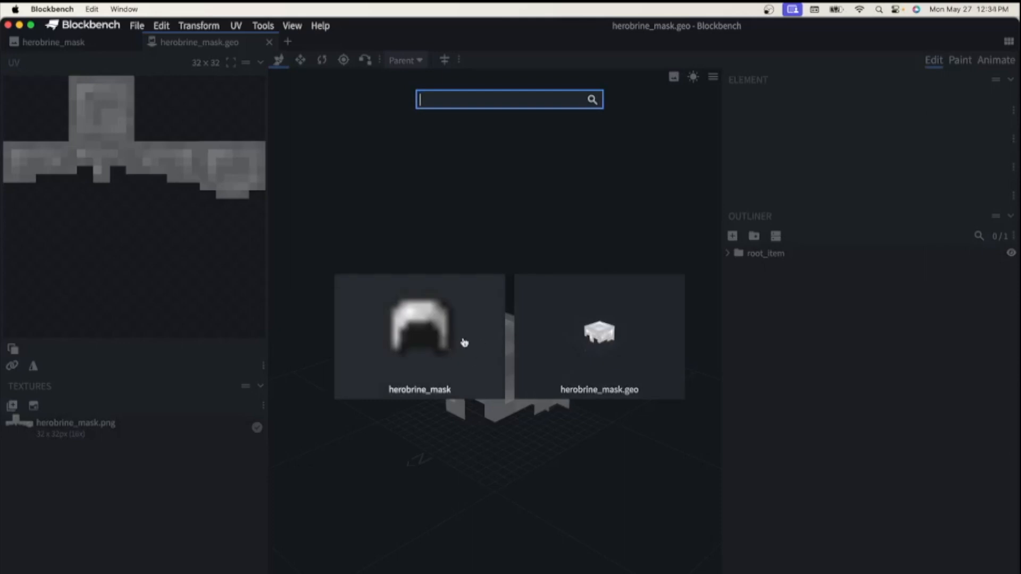
{"action": "mouse_move", "coordinate": [568, 331]}
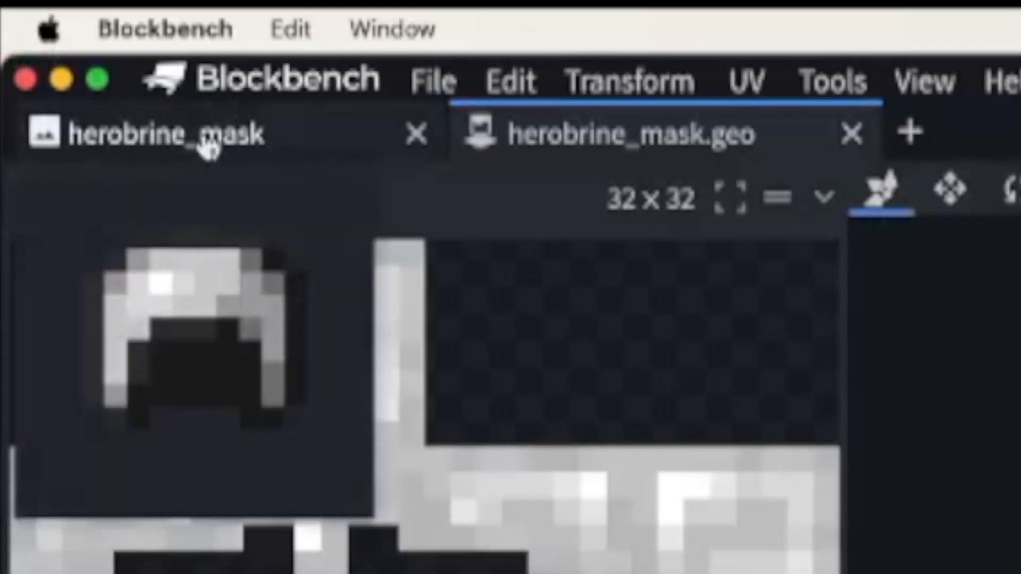
{"action": "left_click", "coordinate": [163, 134]}
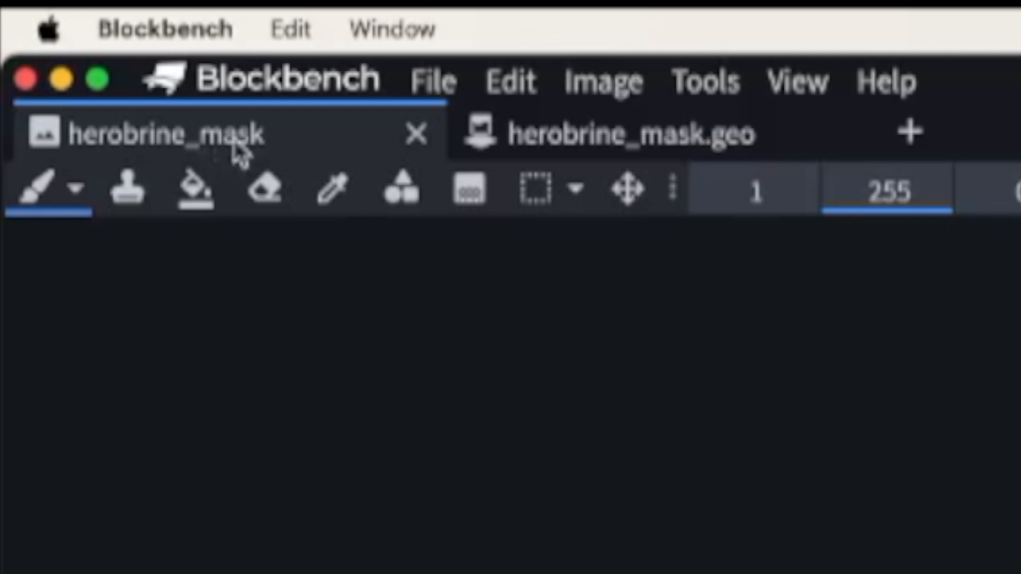
{"action": "left_click", "coordinate": [609, 134]}
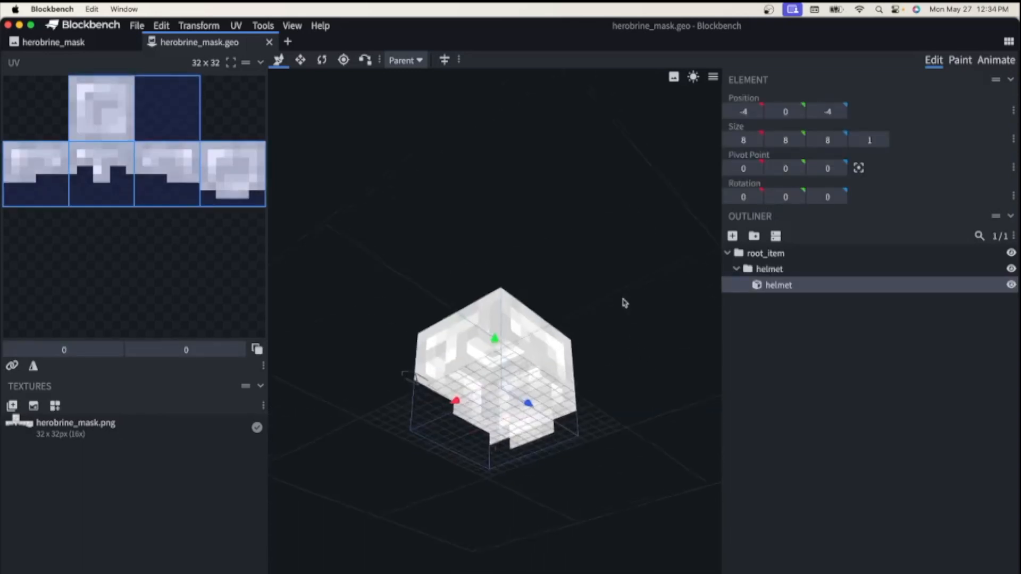
{"action": "left_click_drag", "start_coordinate": [623, 303], "coordinate": [629, 382]}
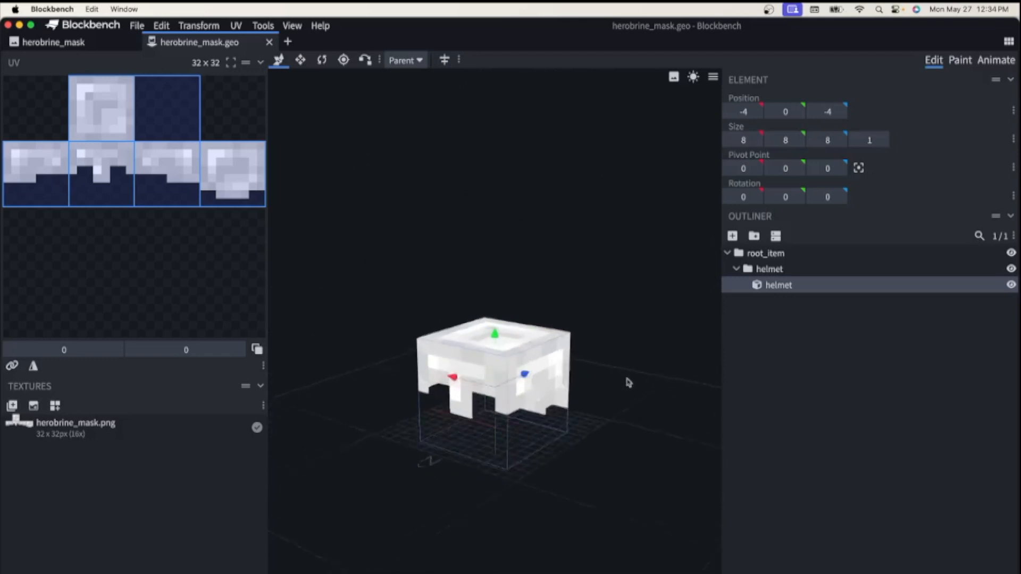
{"action": "left_click_drag", "start_coordinate": [628, 381], "coordinate": [548, 512]}
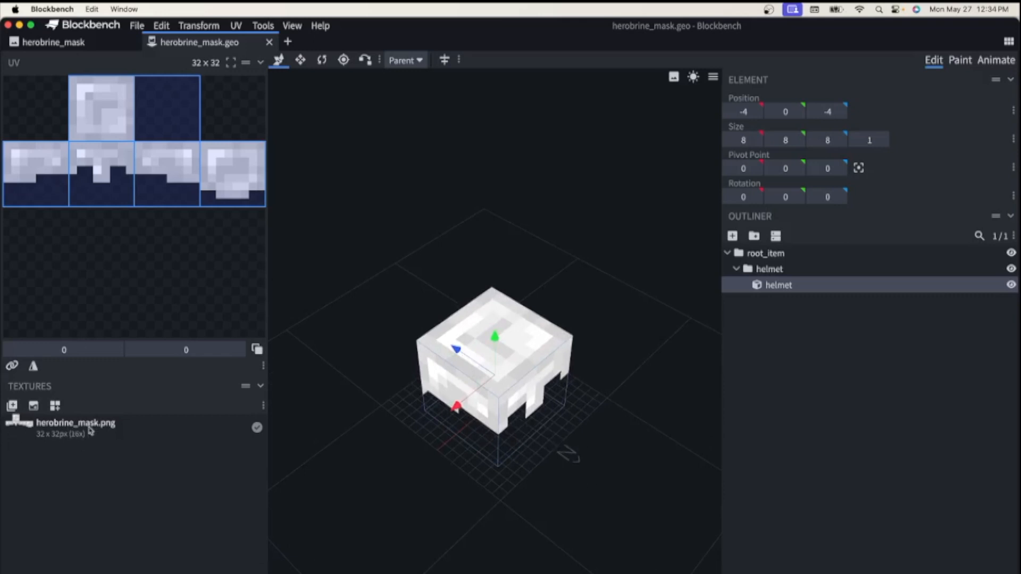
{"action": "mouse_move", "coordinate": [90, 433]}
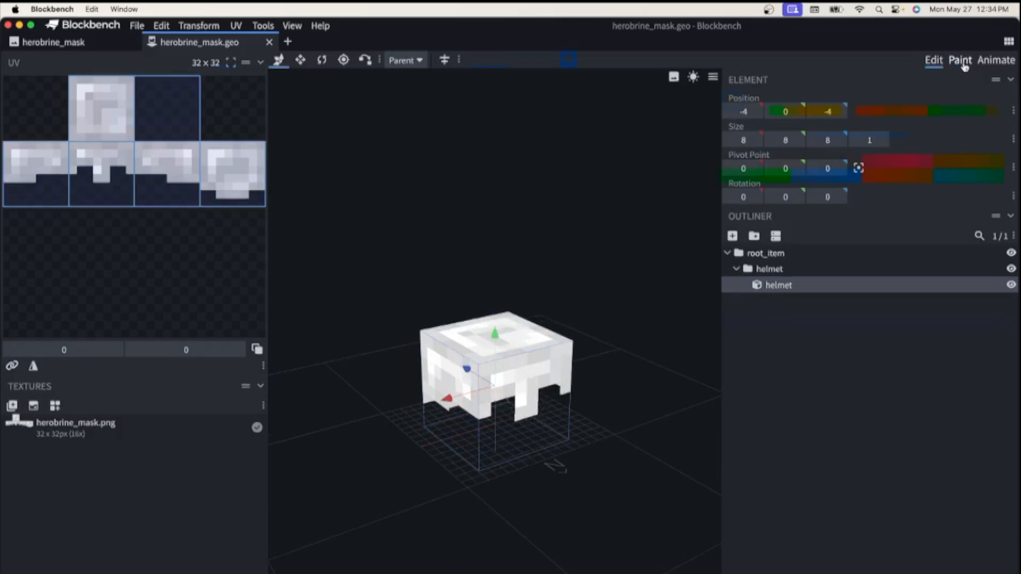
- In Paint mode, pick bright green and paint the helmet texture green
{"action": "left_click", "coordinate": [959, 60]}
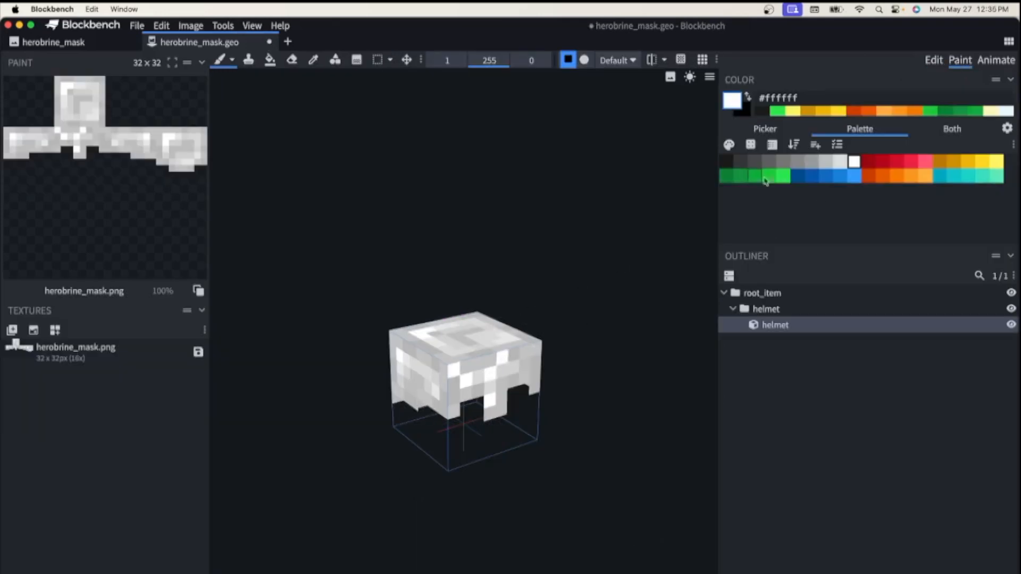
{"action": "left_click", "coordinate": [784, 175]}
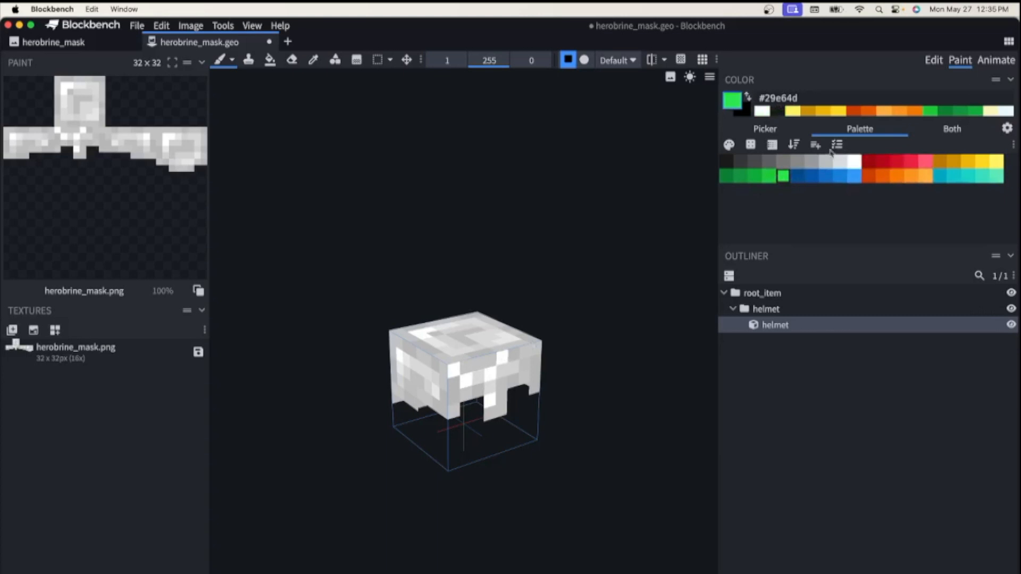
{"action": "left_click", "coordinate": [765, 129]}
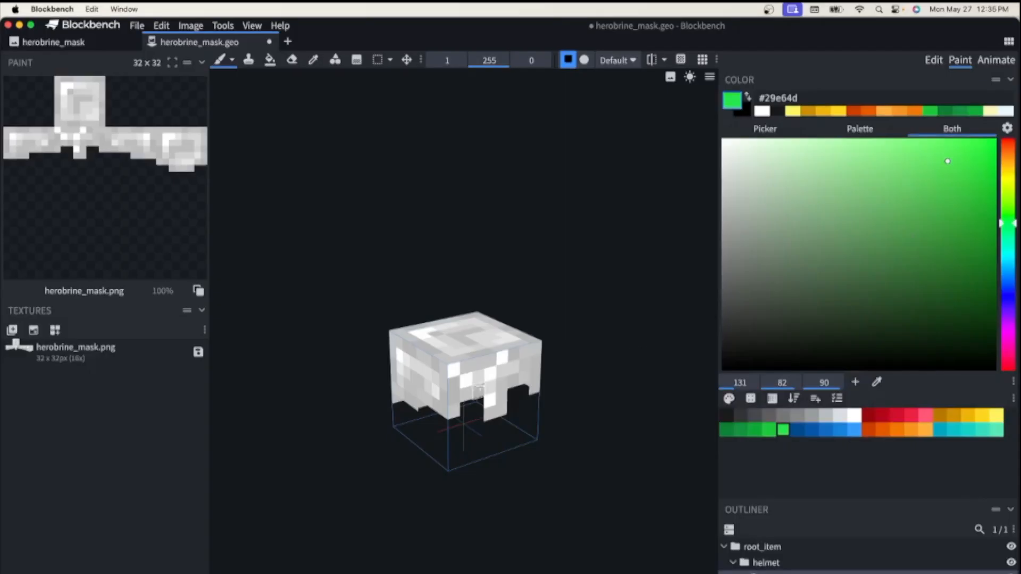
{"action": "left_click", "coordinate": [479, 371]}
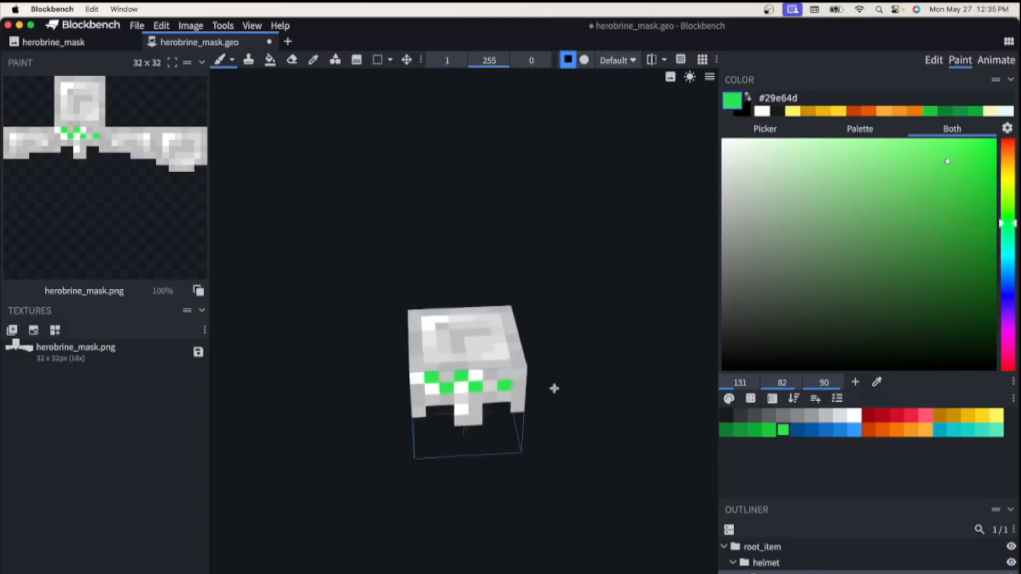
{"action": "left_click_drag", "start_coordinate": [553, 388], "coordinate": [543, 242]}
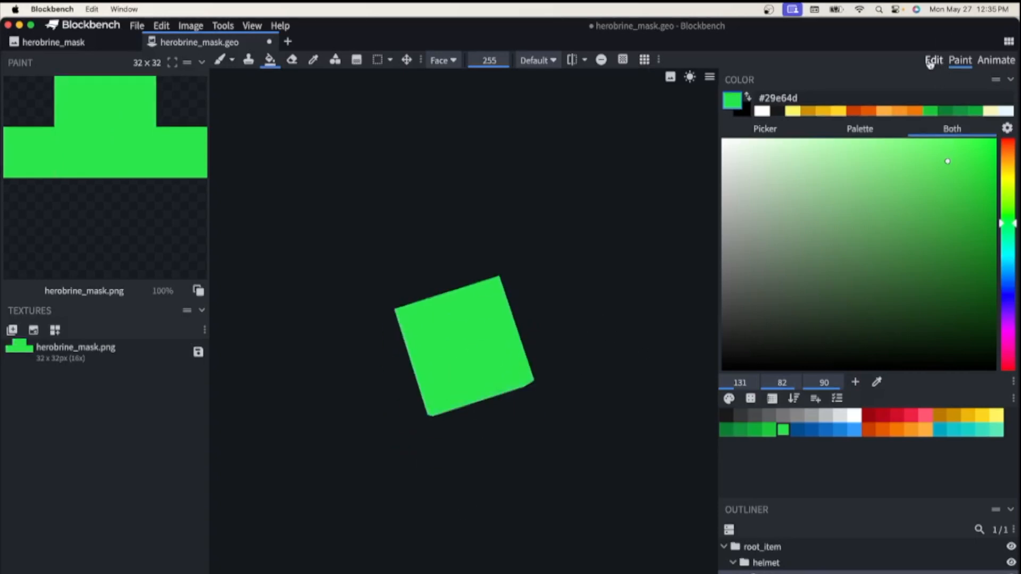
- Back in Paint mode, brush black eye pixels onto the helmet front
{"action": "left_click", "coordinate": [933, 59]}
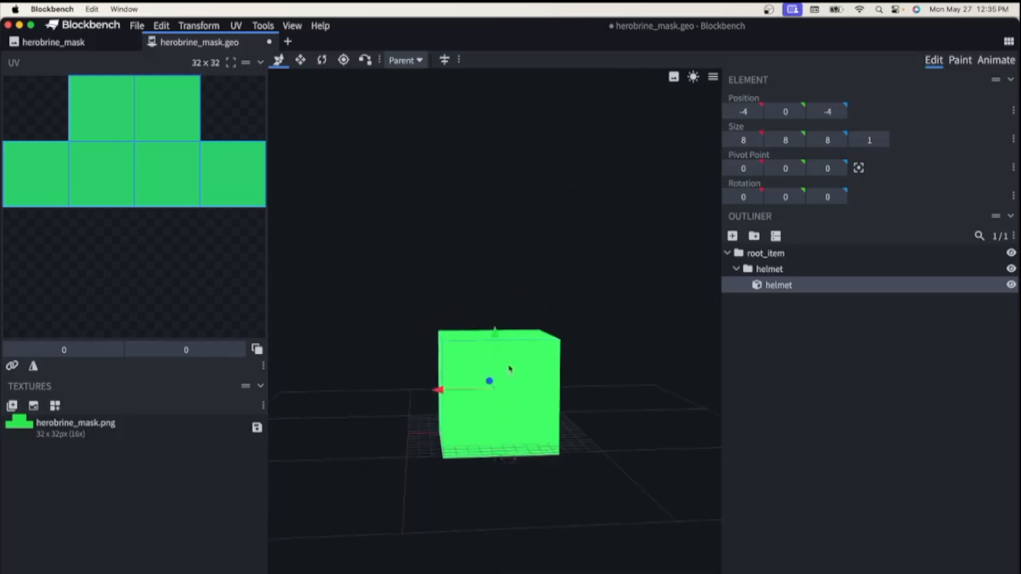
{"action": "left_click", "coordinate": [958, 60]}
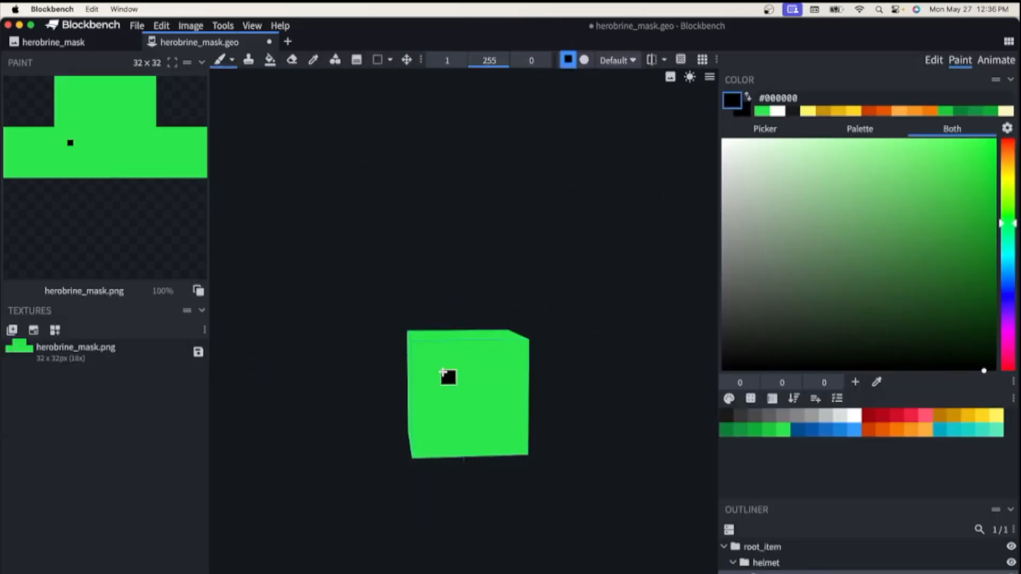
{"action": "left_click", "coordinate": [492, 377]}
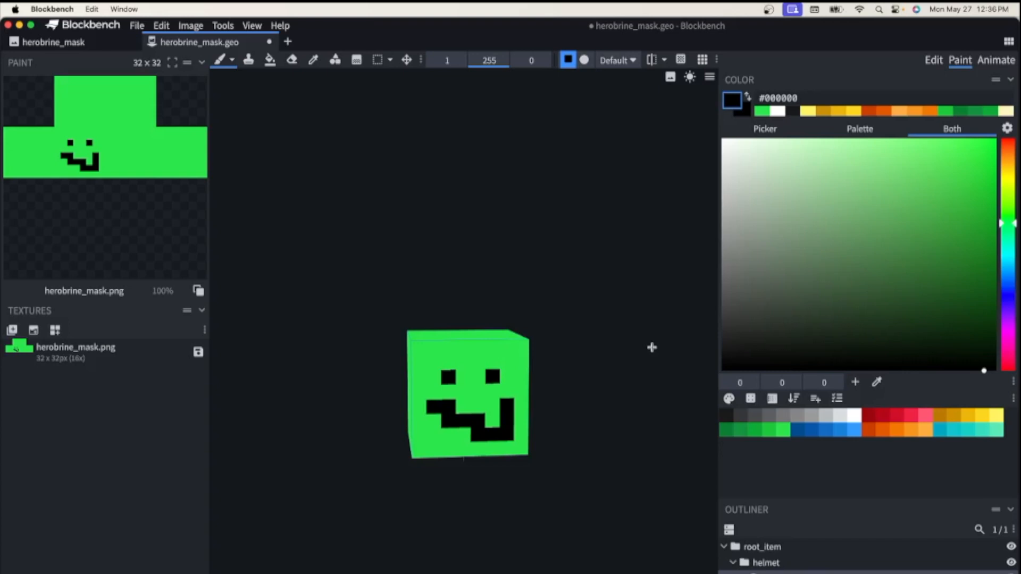
{"action": "mouse_move", "coordinate": [309, 359]}
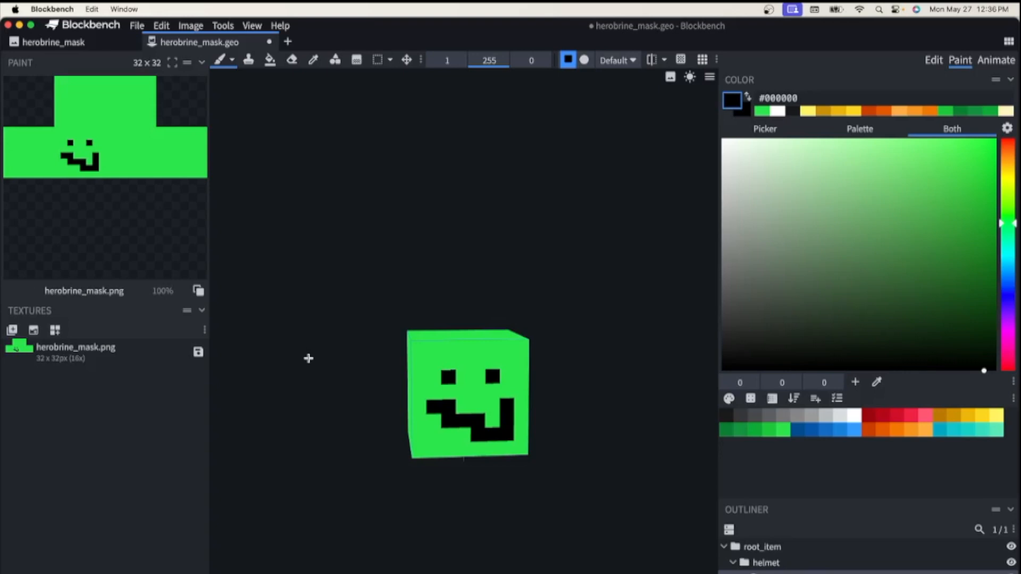
{"action": "mouse_move", "coordinate": [11, 329]}
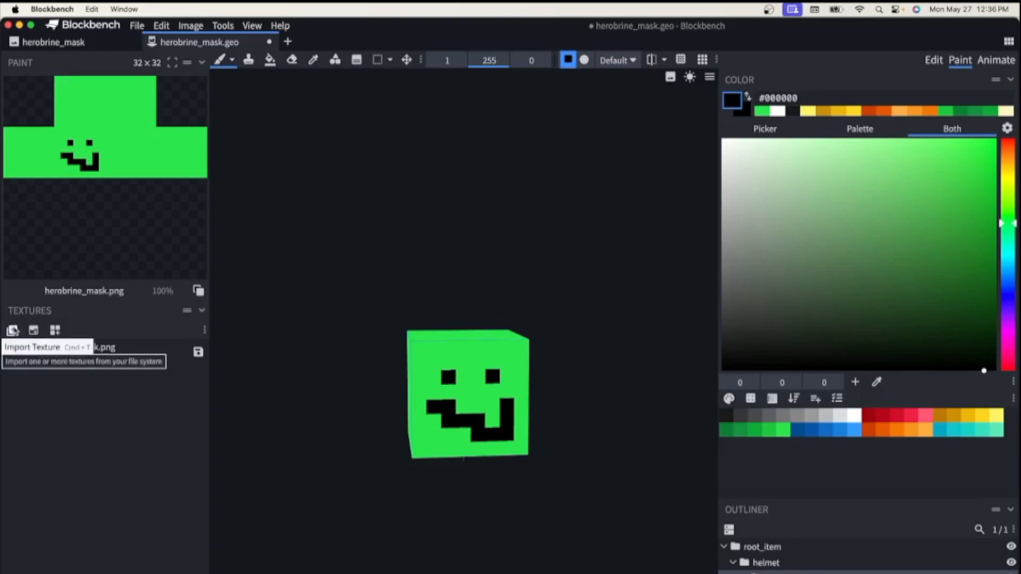
- Import custom_face.png and apply it in place of the green texture
{"action": "left_click", "coordinate": [12, 331]}
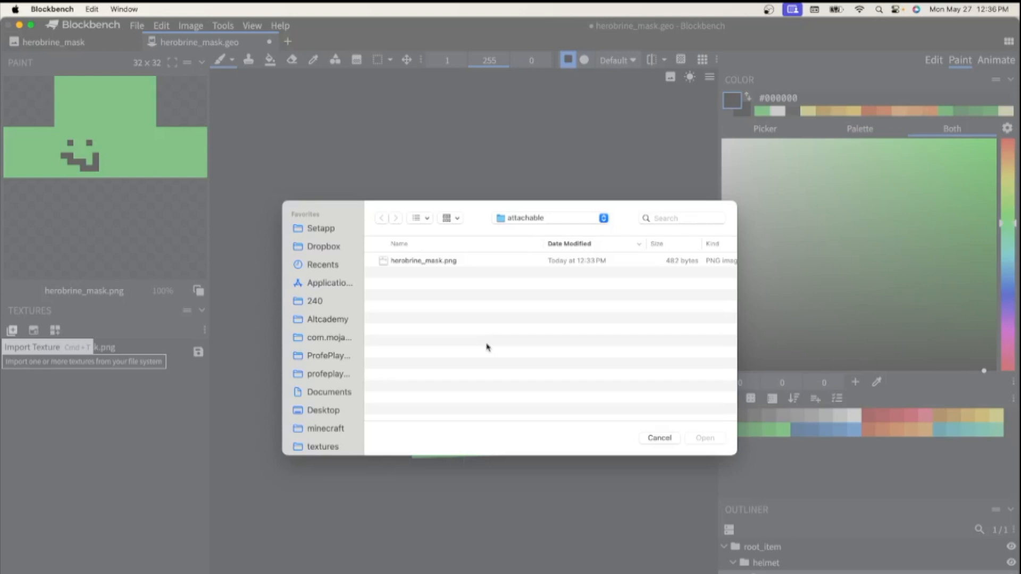
{"action": "left_click", "coordinate": [330, 337]}
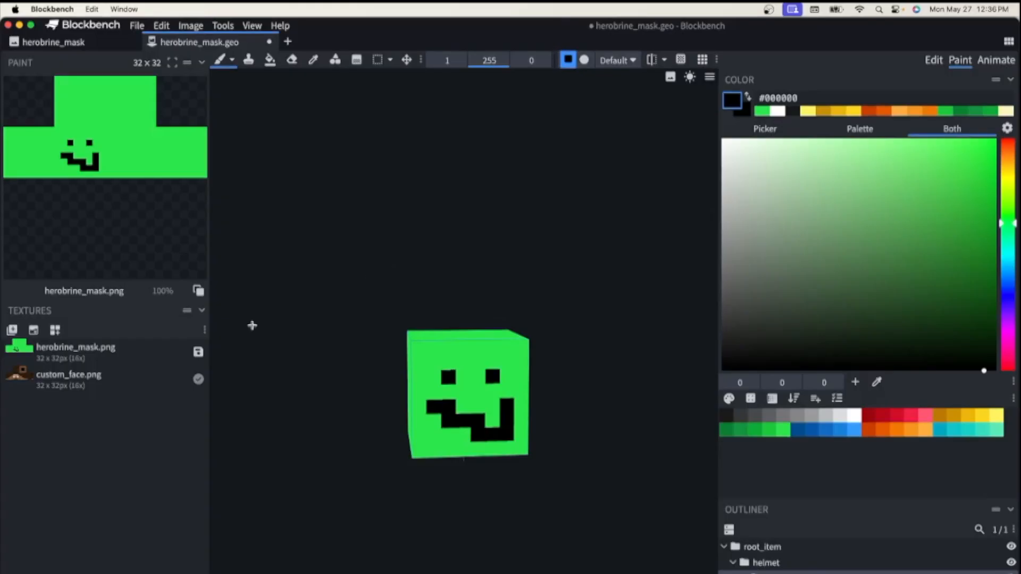
{"action": "left_click", "coordinate": [76, 352]}
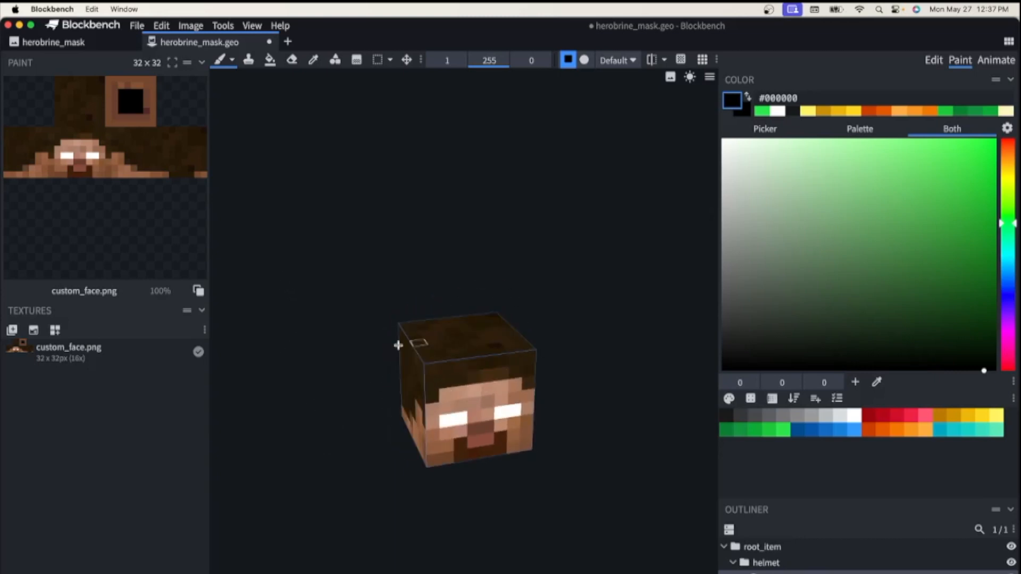
{"action": "mouse_move", "coordinate": [348, 295]}
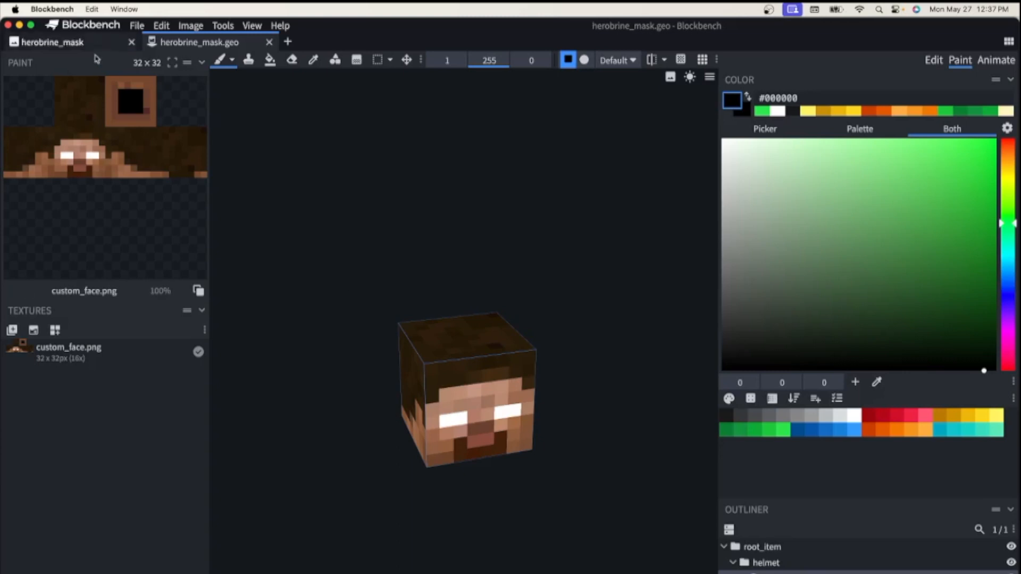
- Paint dark brown hair and skin tones onto the herobrine_mask icon image
{"action": "left_click", "coordinate": [55, 42]}
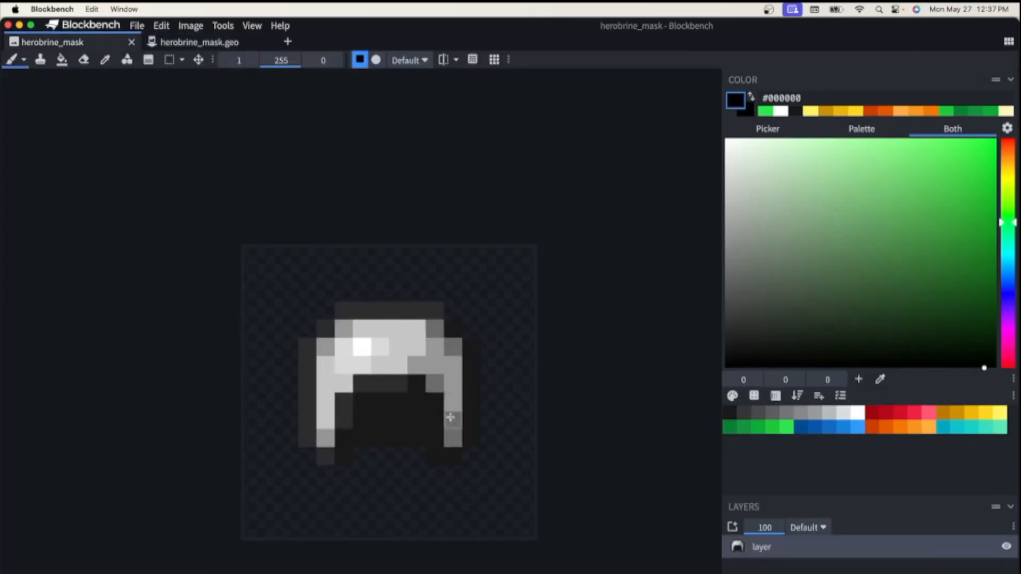
{"action": "left_click", "coordinate": [200, 42]}
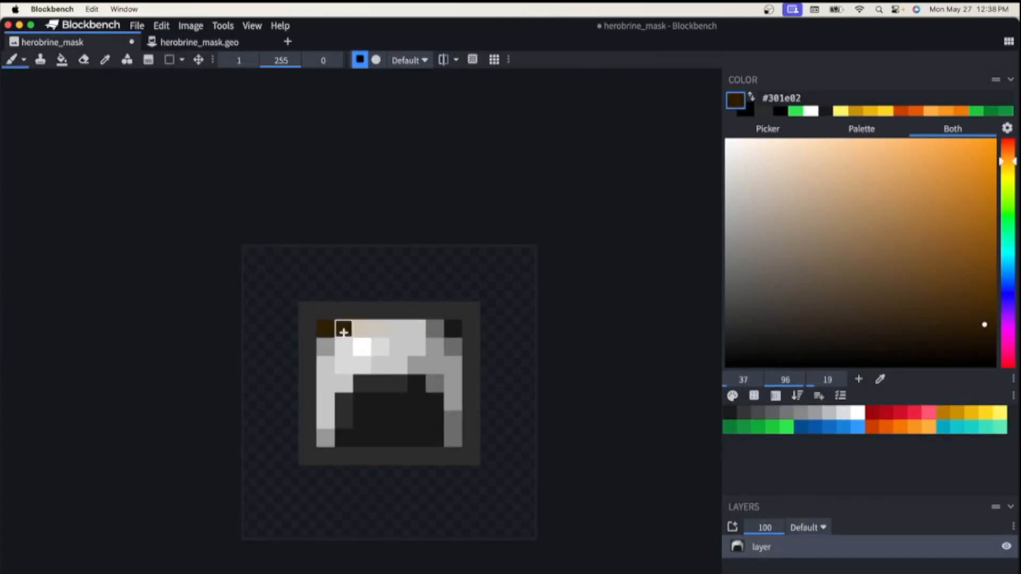
{"action": "left_click", "coordinate": [199, 41]}
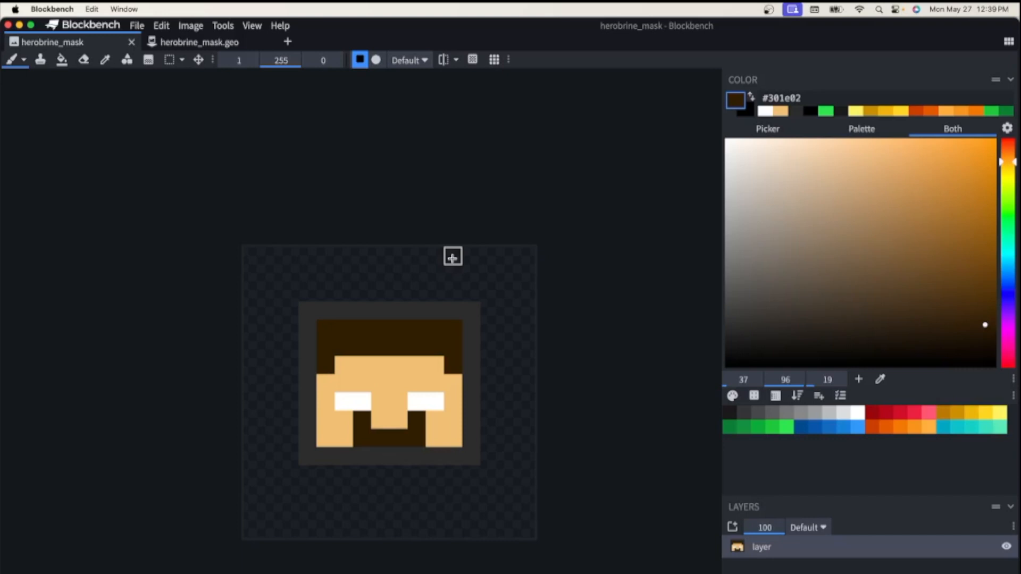
{"action": "mouse_move", "coordinate": [671, 474]}
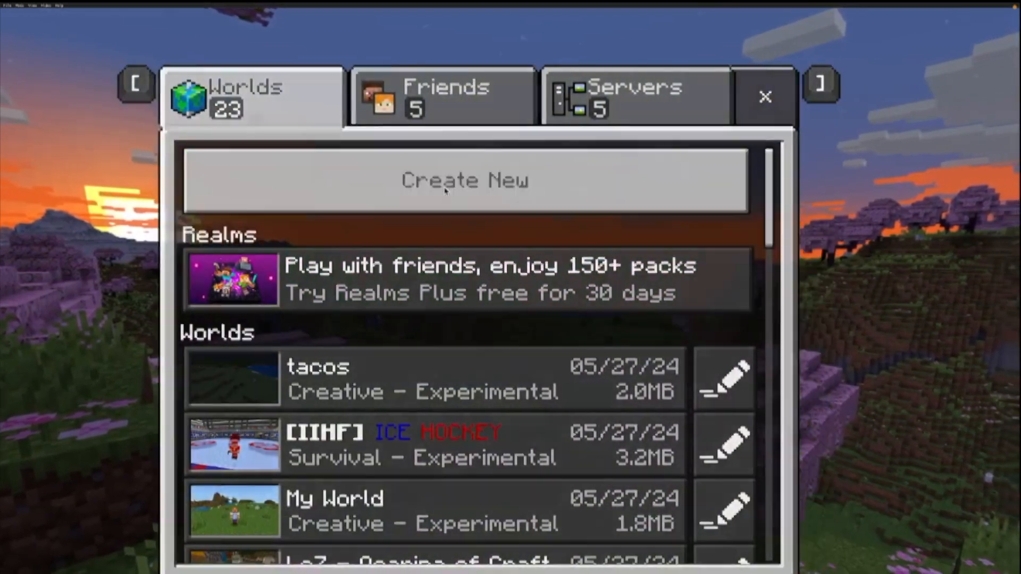
- Create a new world, confirm Custom Mask 2 is active, and enter it
{"action": "left_click", "coordinate": [766, 97]}
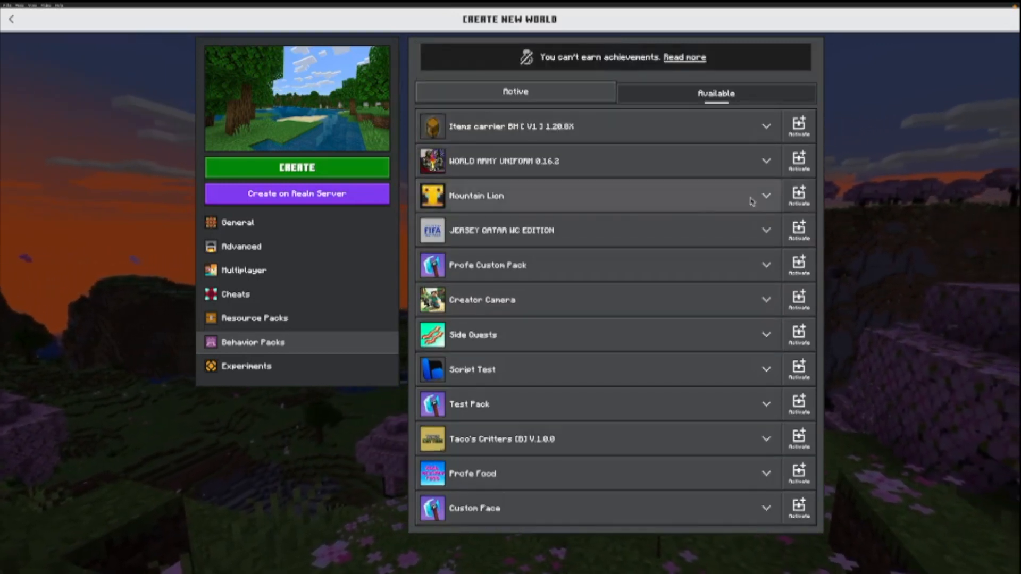
{"action": "left_click", "coordinate": [254, 318]}
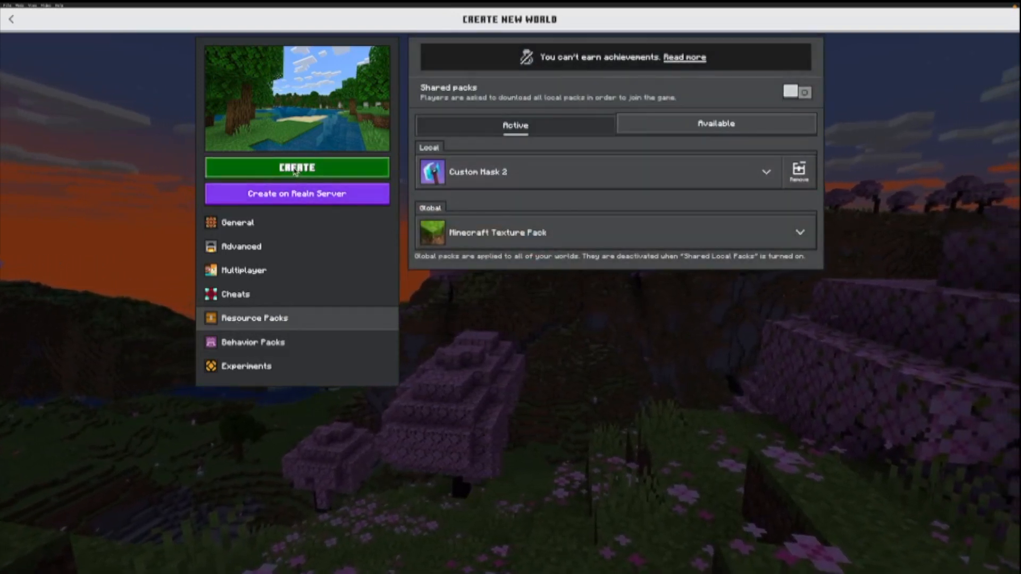
{"action": "left_click", "coordinate": [297, 168]}
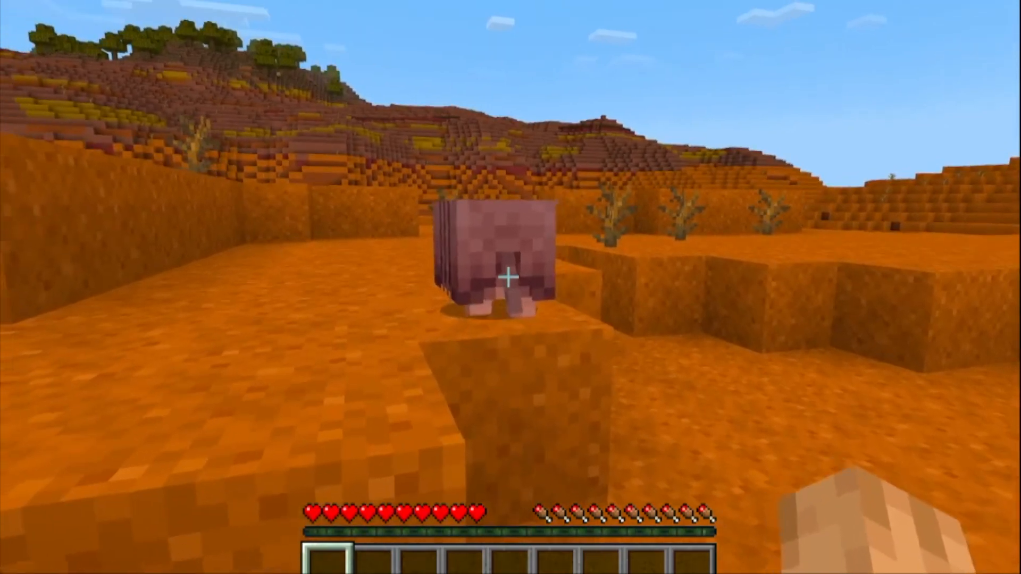
{"action": "key", "text": "/"}
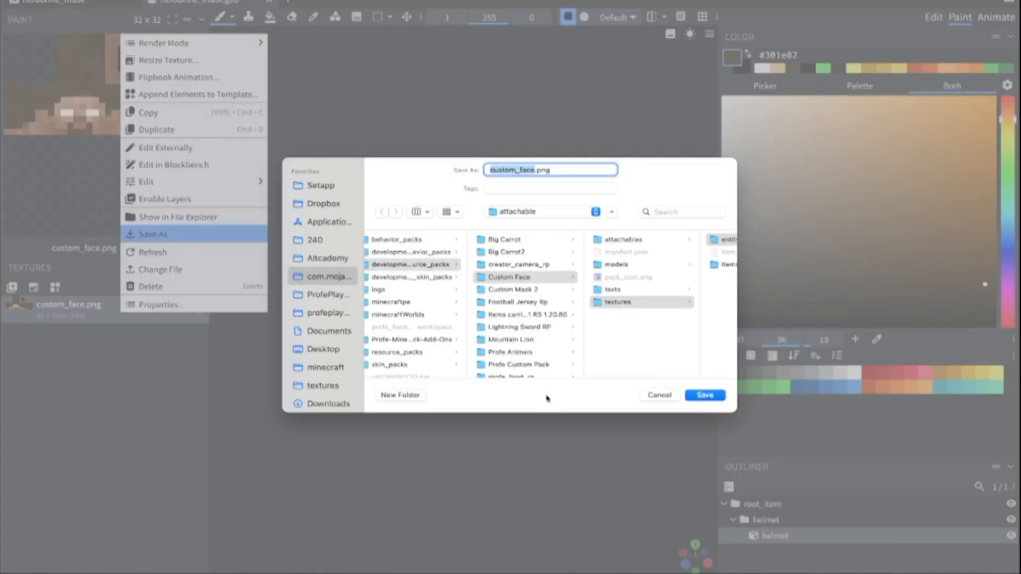
- Overwrite herobrine_mask.png in Custom Mask 2 > textures > entity > attachable with the face texture
{"action": "left_click", "coordinate": [513, 289]}
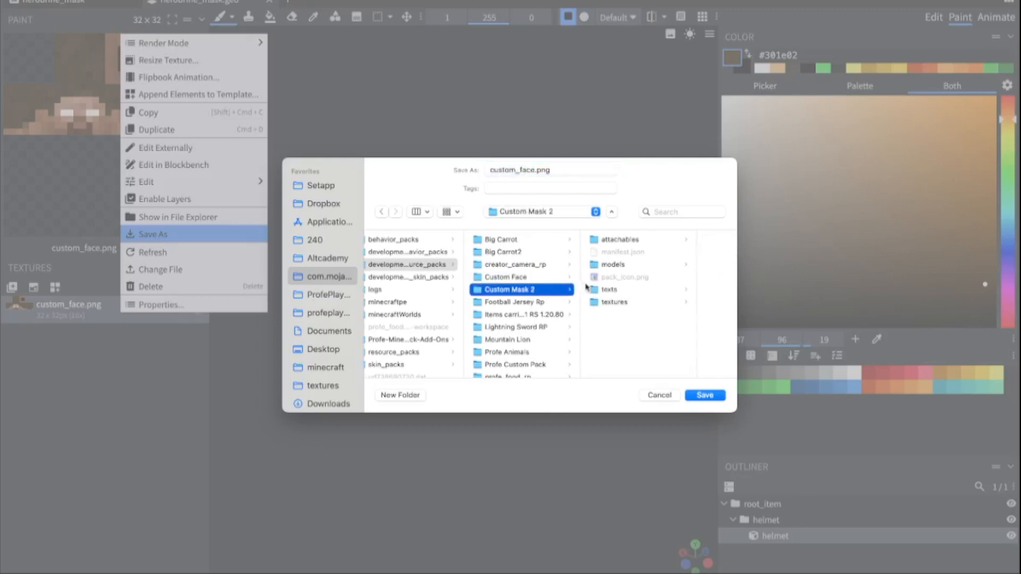
{"action": "left_click", "coordinate": [621, 239]}
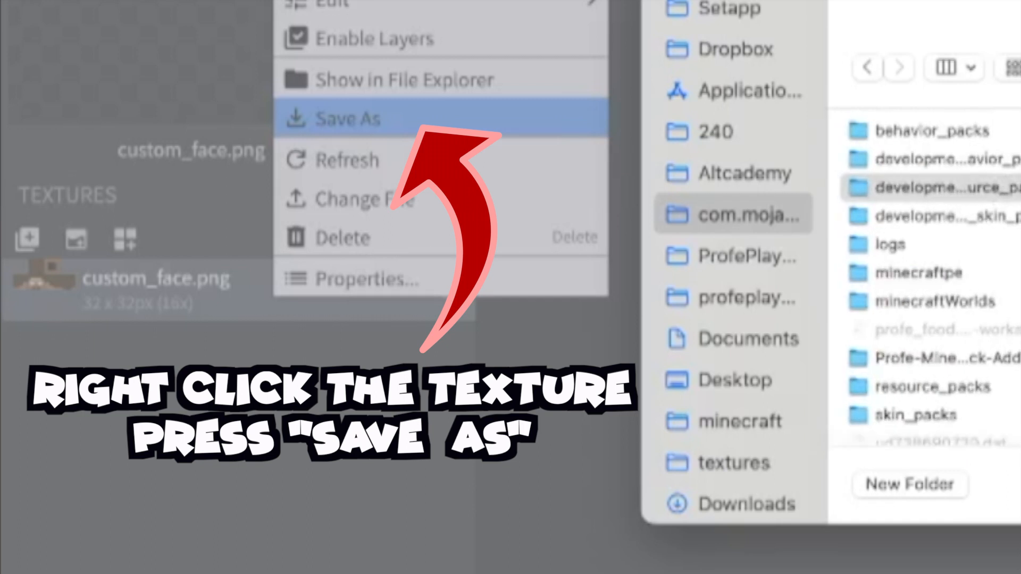
{"action": "left_click", "coordinate": [345, 118]}
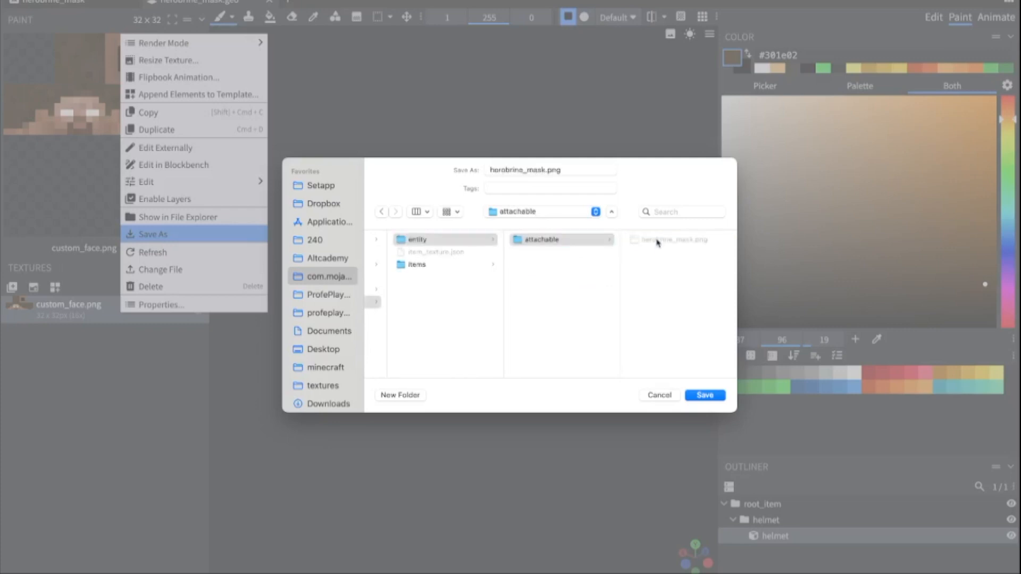
{"action": "left_click", "coordinate": [704, 395]}
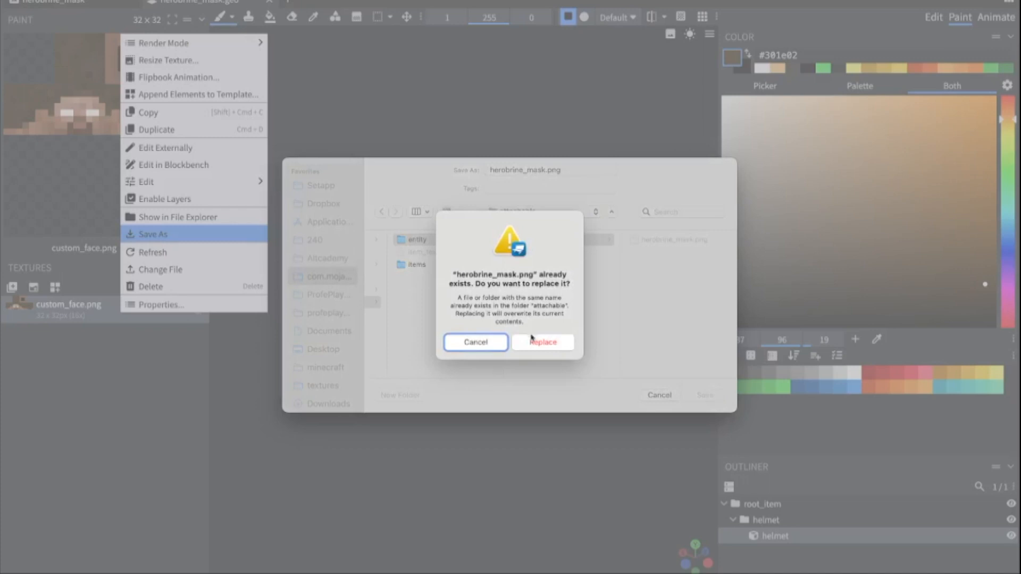
{"action": "left_click", "coordinate": [543, 342]}
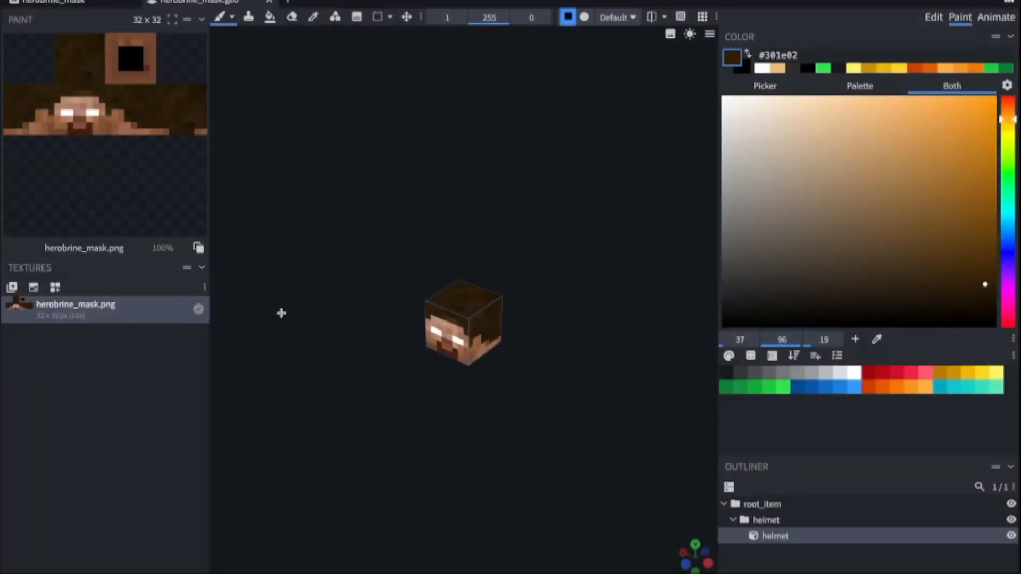
{"action": "mouse_move", "coordinate": [359, 440]}
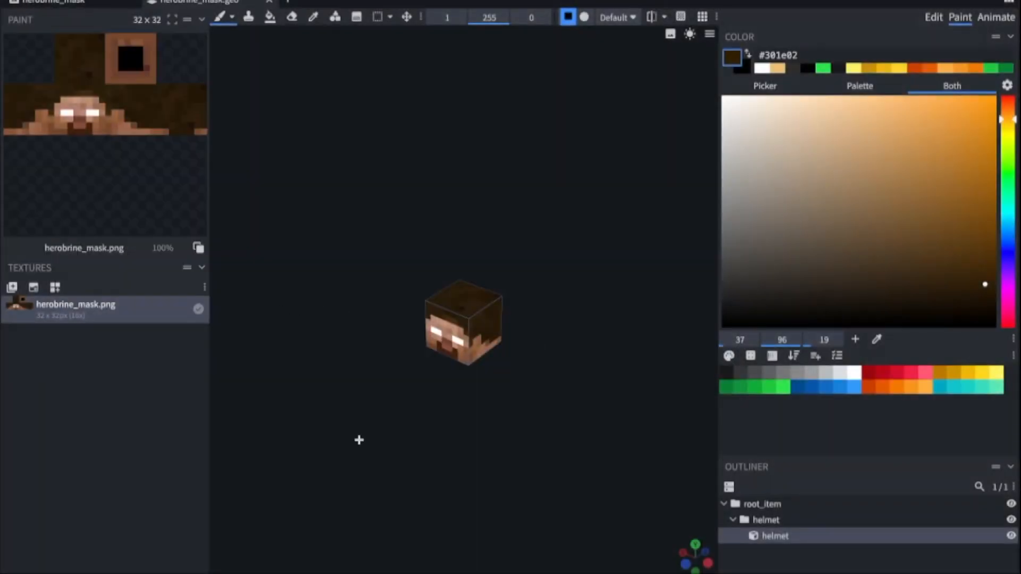